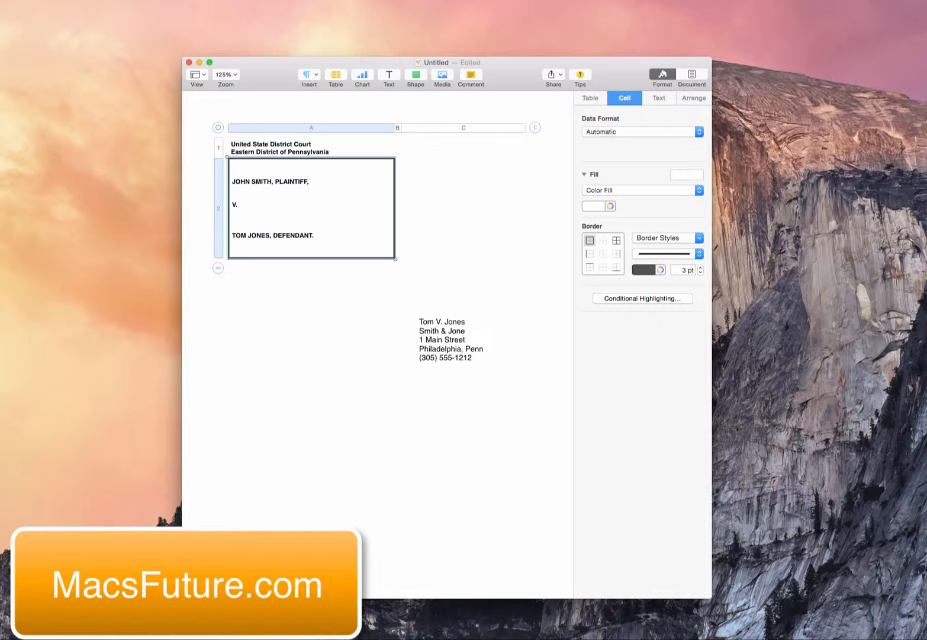
mouse_move(465, 165)
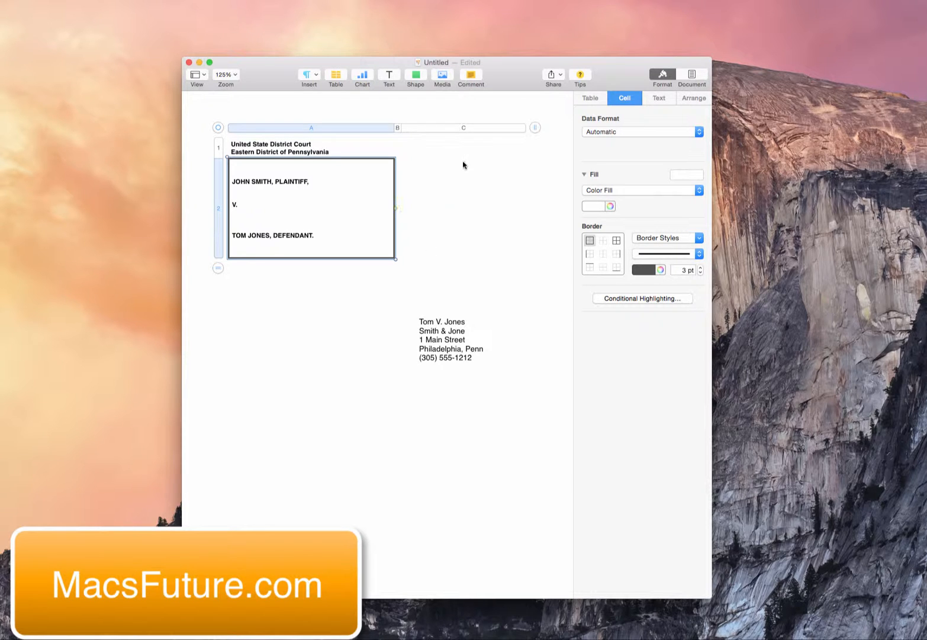
mouse_move(270, 331)
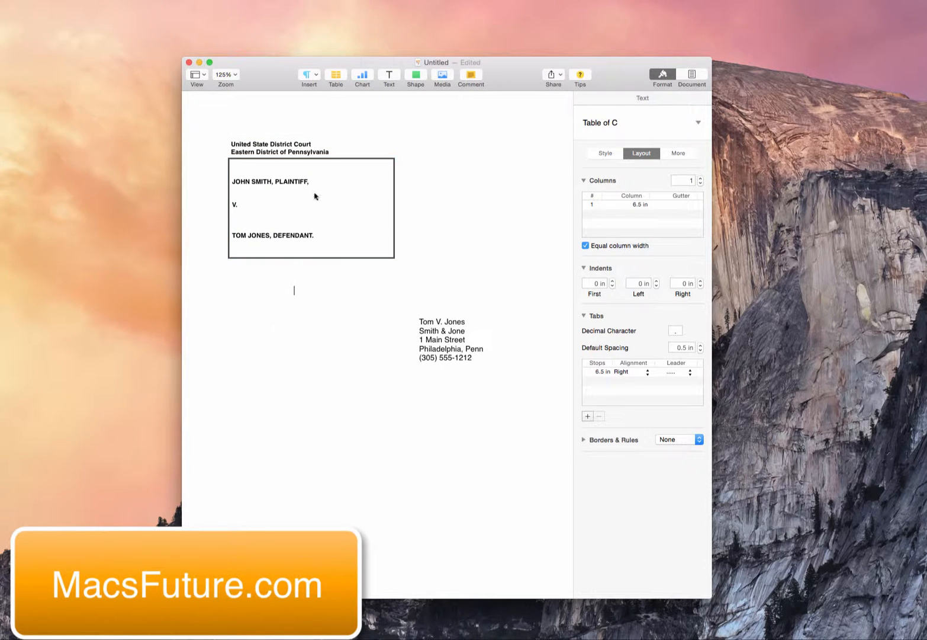
mouse_move(296, 347)
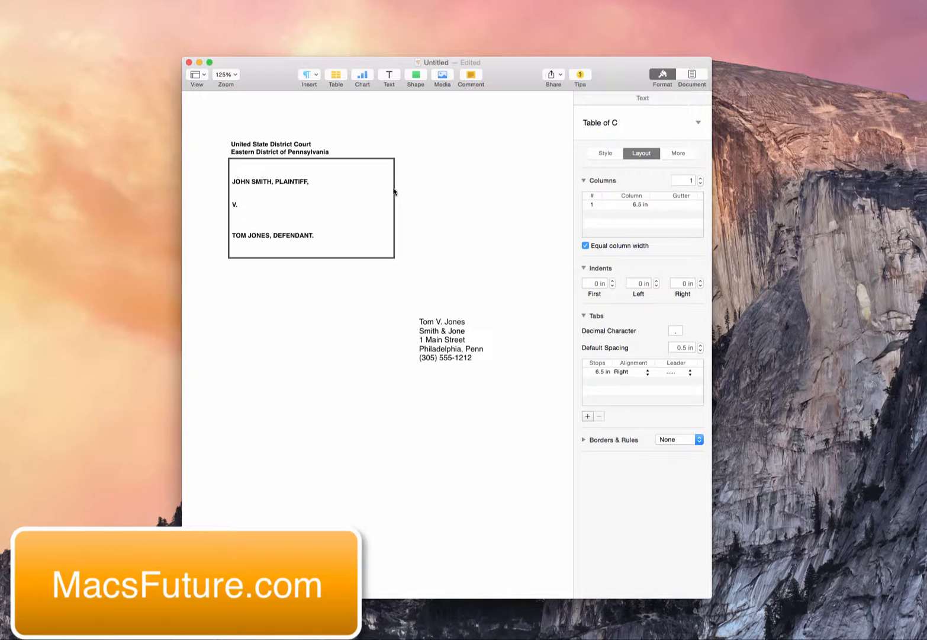
Step: Create a second document, Untitled 2, from the Blank portrait template
click(294, 290)
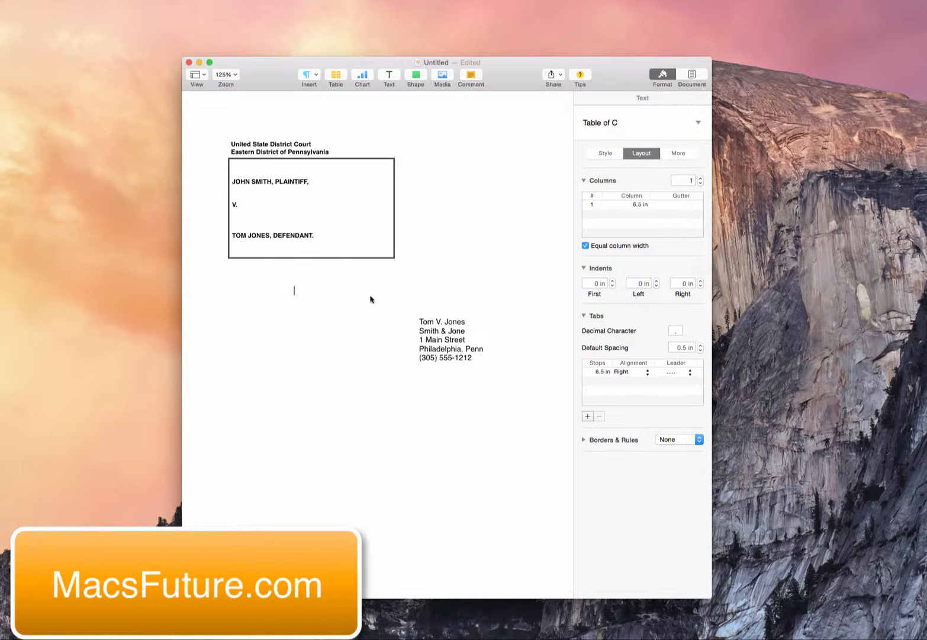
mouse_move(370, 314)
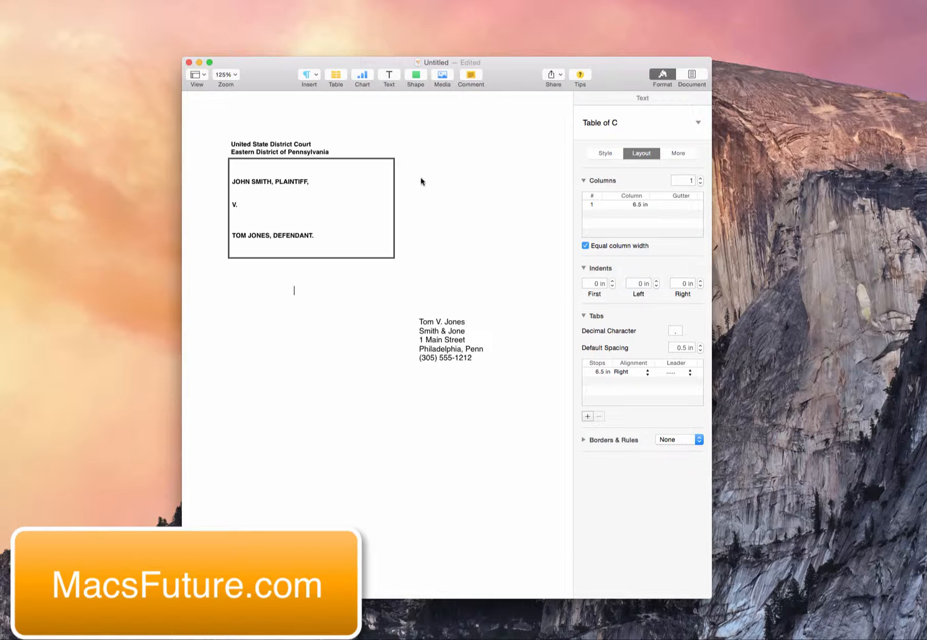
mouse_move(522, 79)
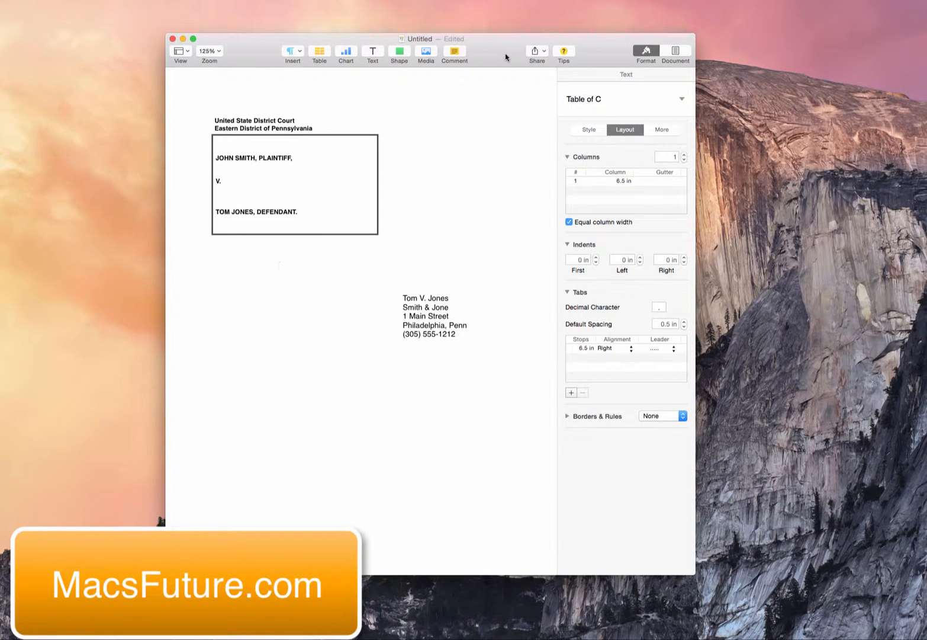
click(278, 267)
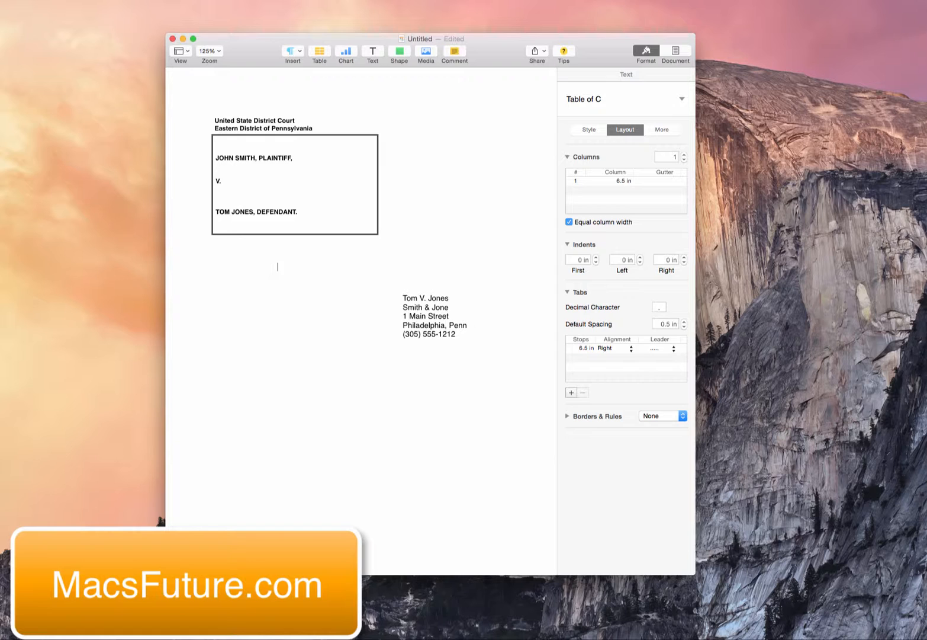
click(18, 12)
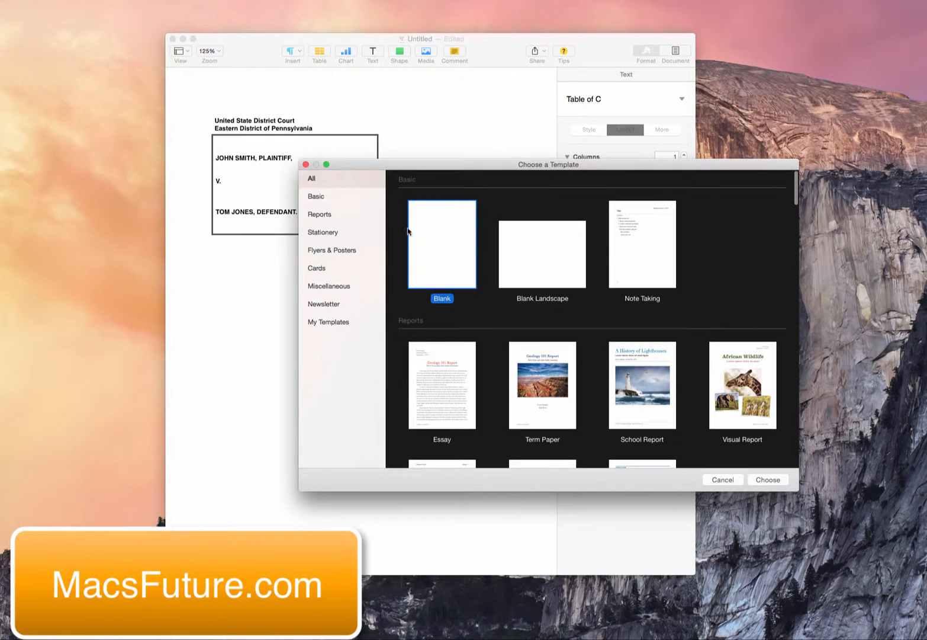
mouse_move(444, 246)
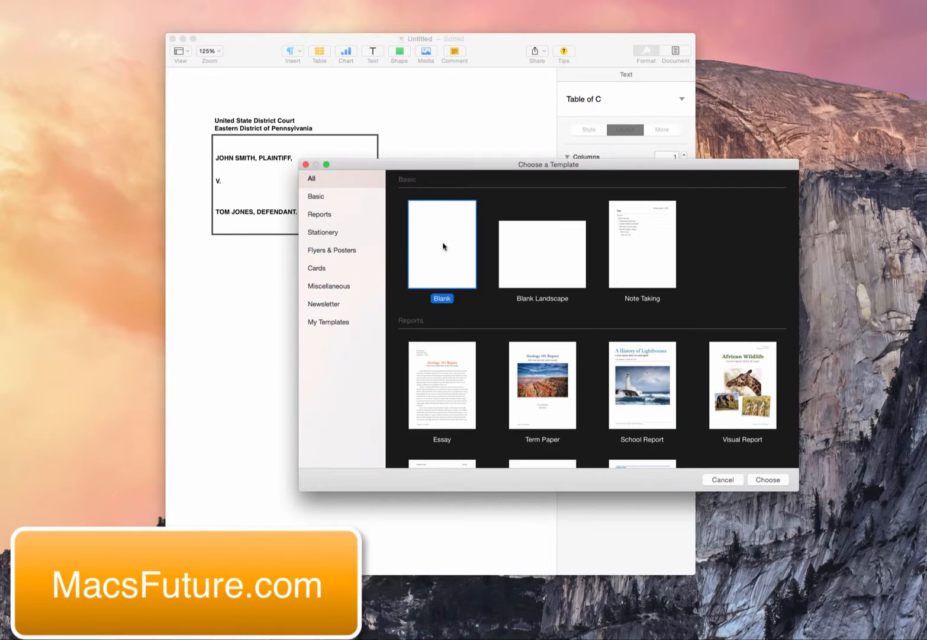
click(768, 478)
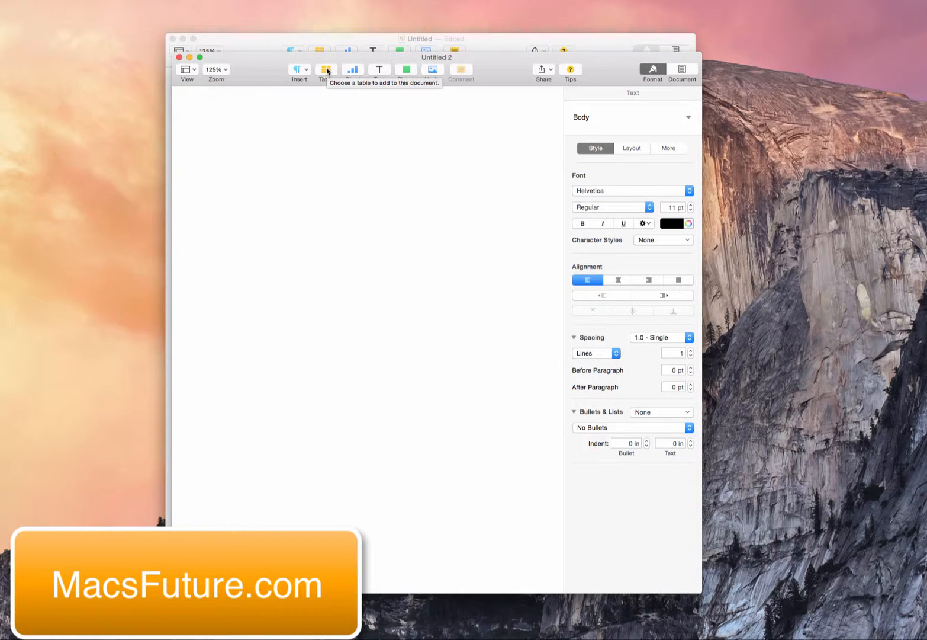
Step: Insert a default table with header row and header column onto the blank page
click(325, 73)
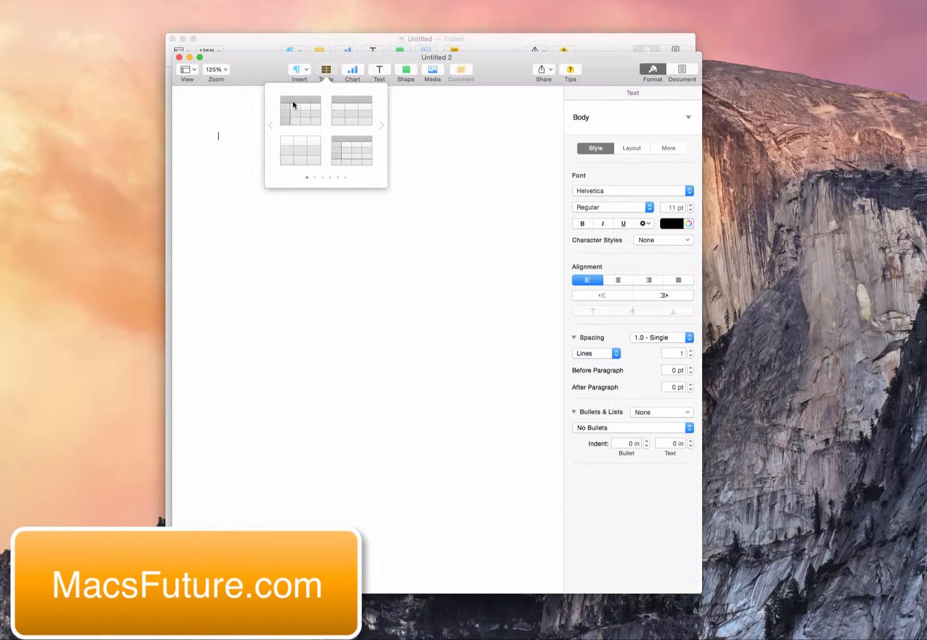
mouse_move(290, 109)
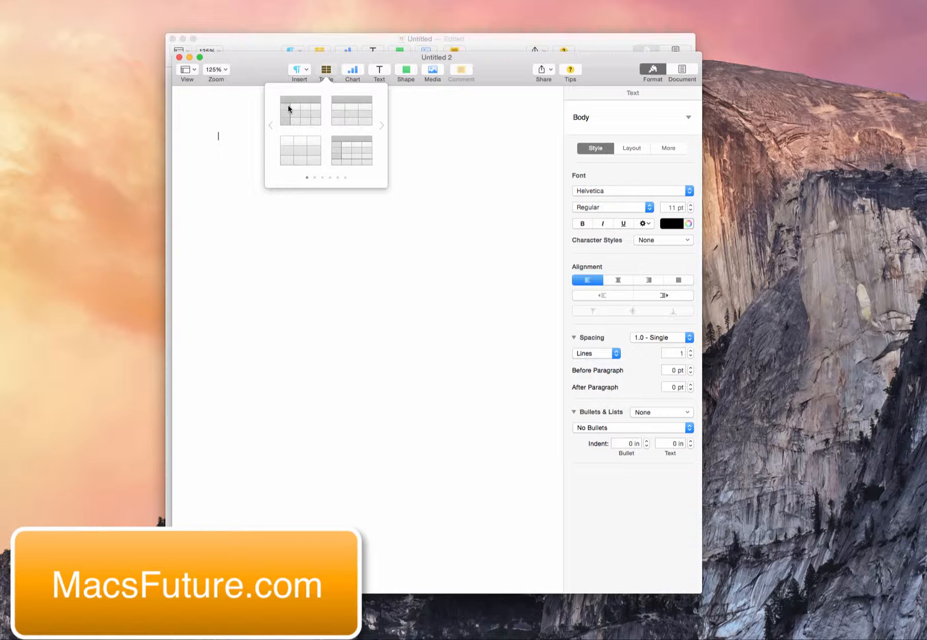
click(300, 108)
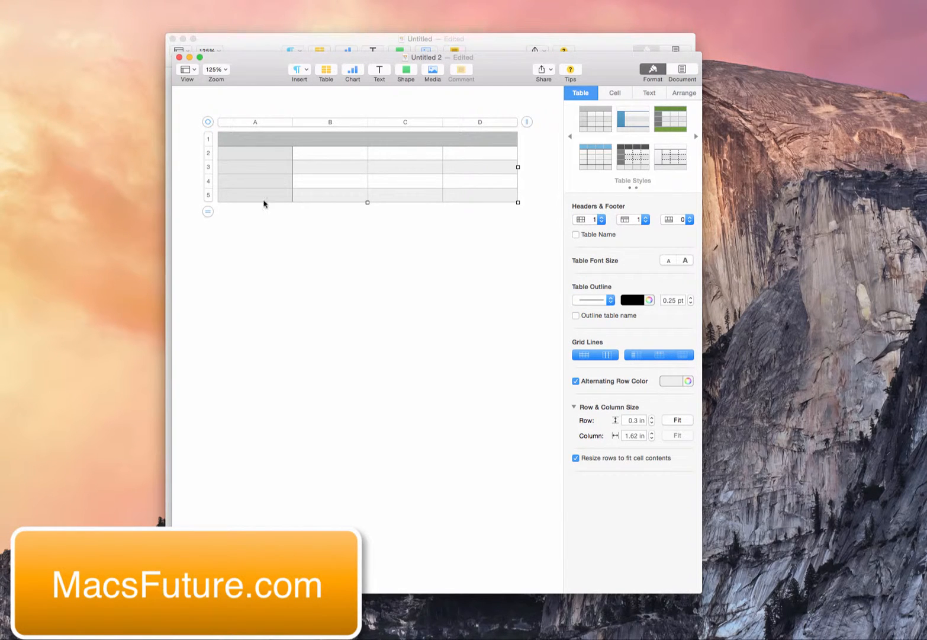
mouse_move(232, 195)
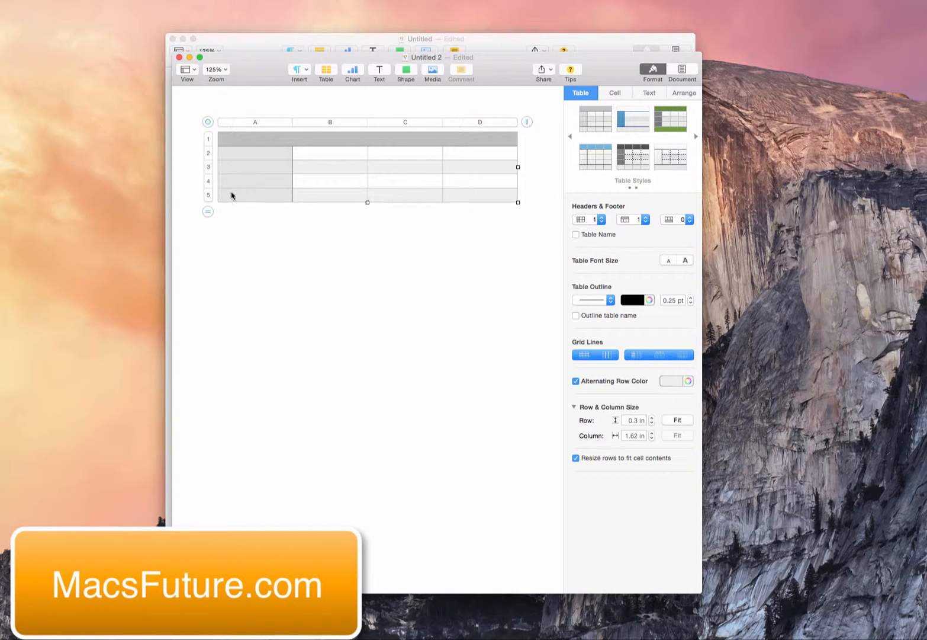
Step: Delete the bottom rows of the table until only two rows remain
click(255, 194)
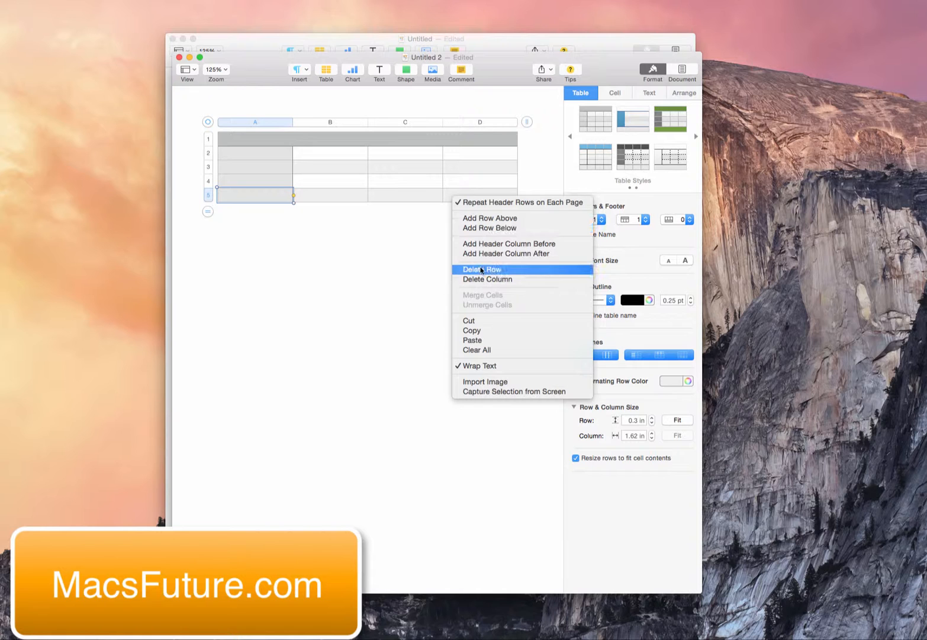
click(482, 269)
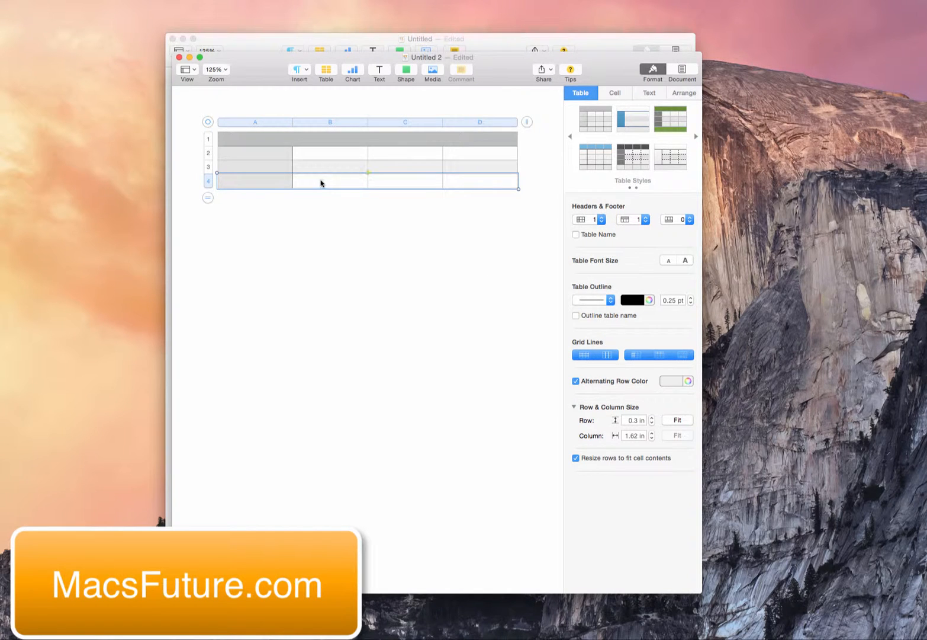
right_click(323, 183)
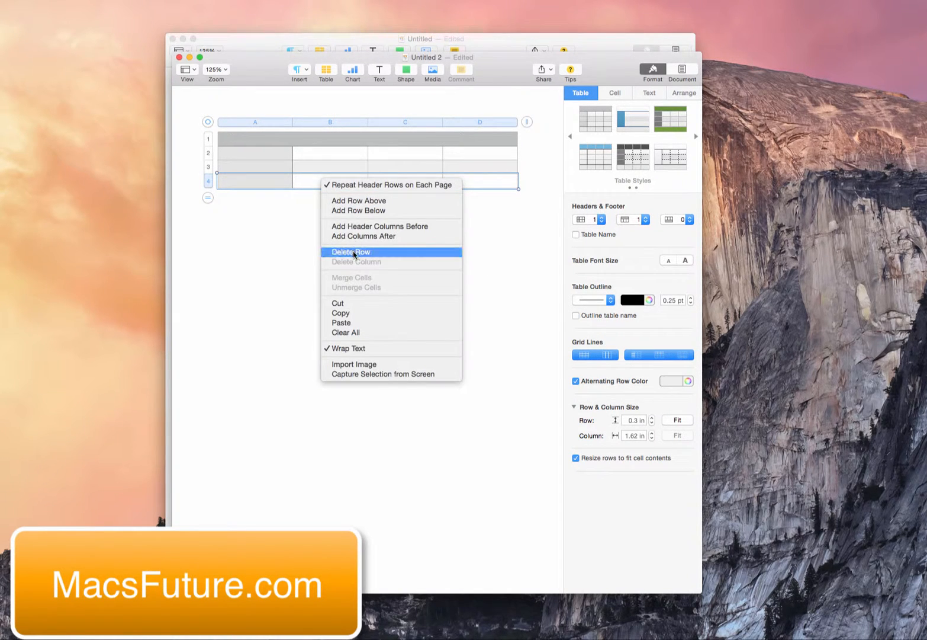
click(350, 251)
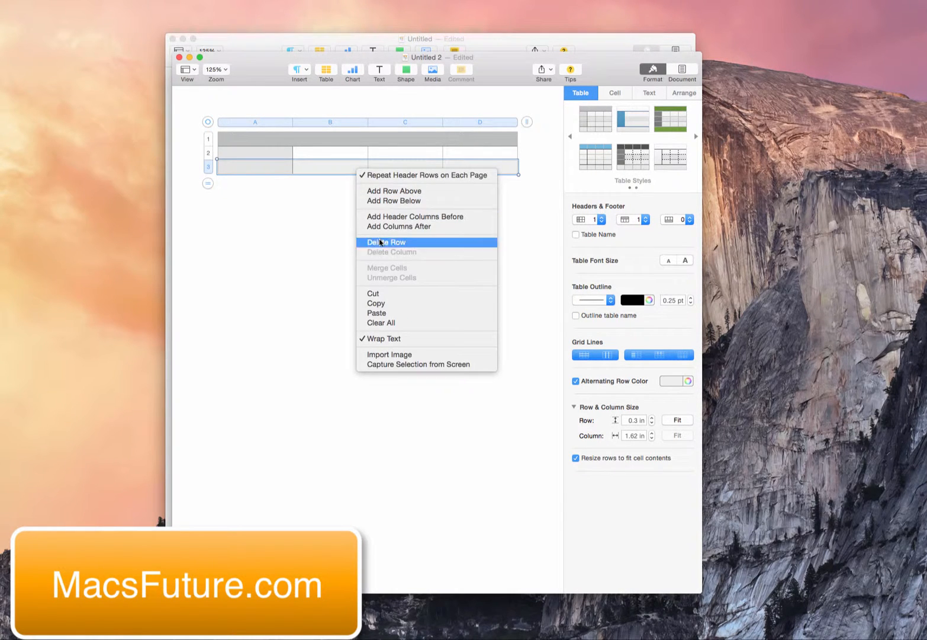
click(387, 241)
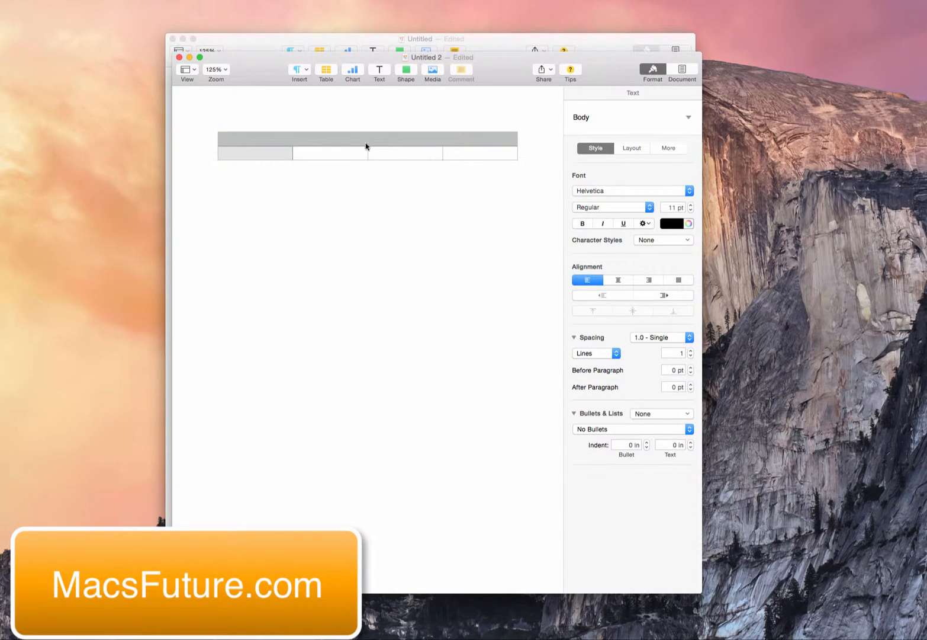
click(367, 145)
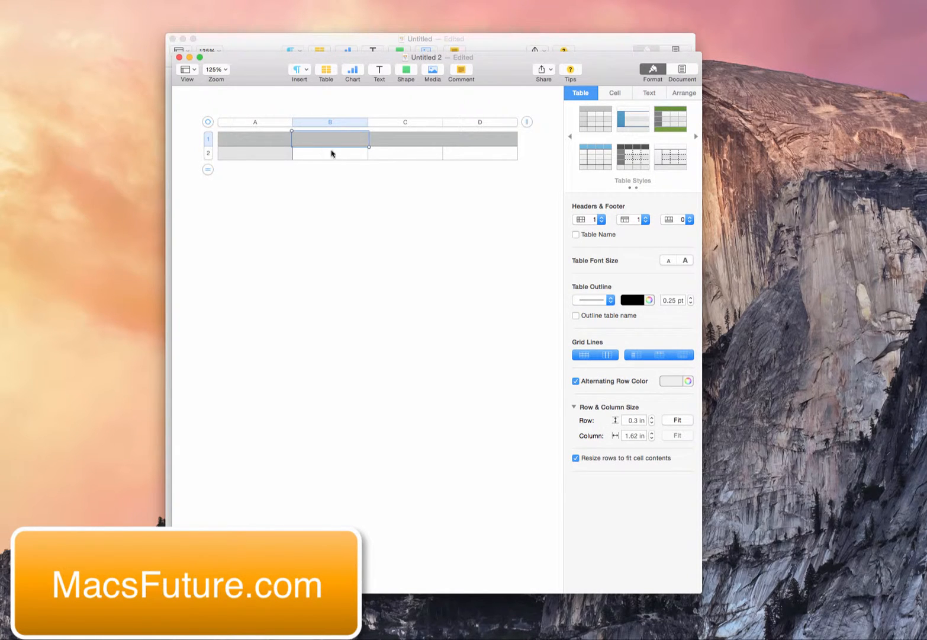
right_click(330, 153)
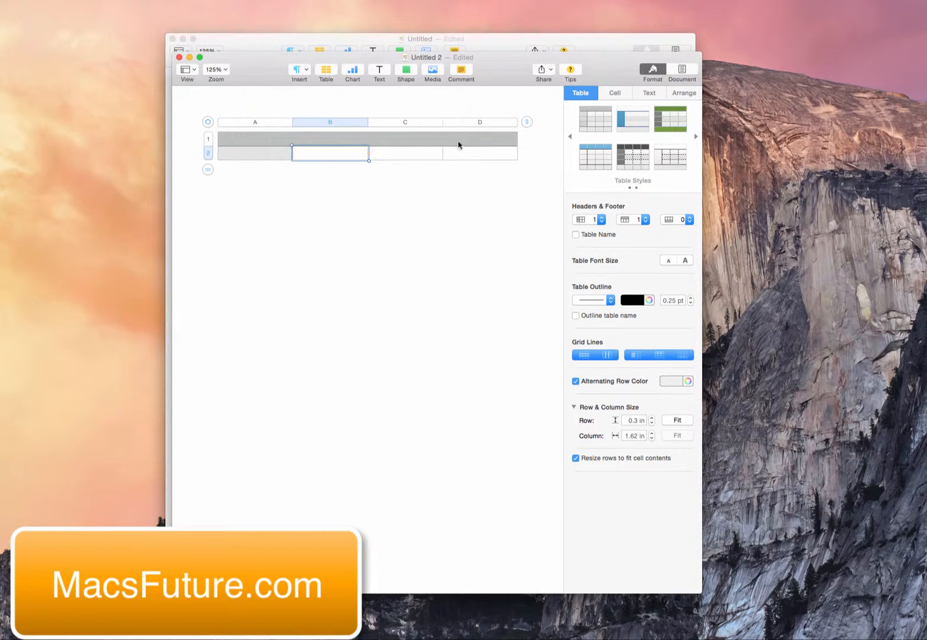
Step: Delete column D and the extra row, leaving a single row of three columns
right_click(480, 122)
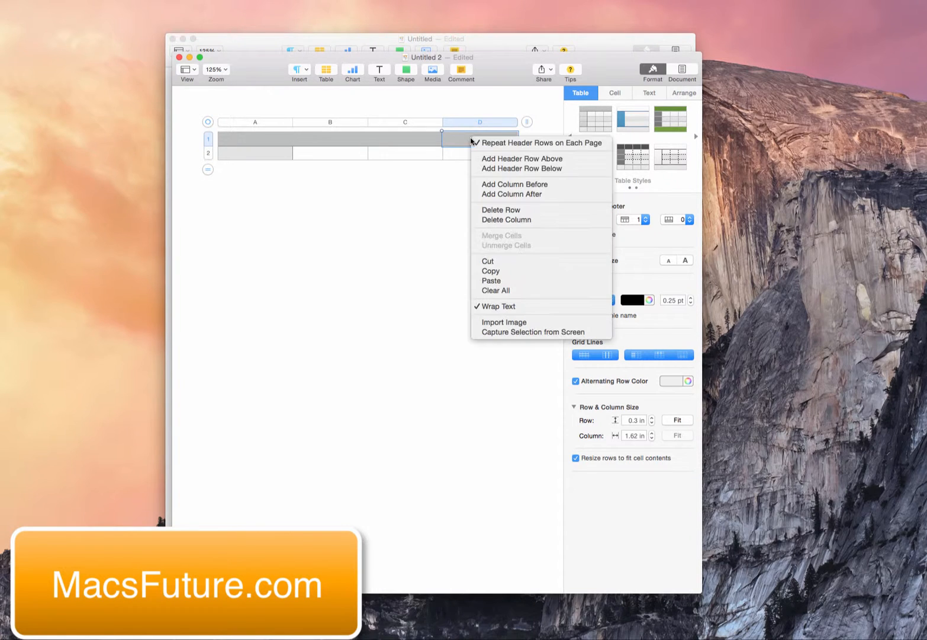
mouse_move(506, 221)
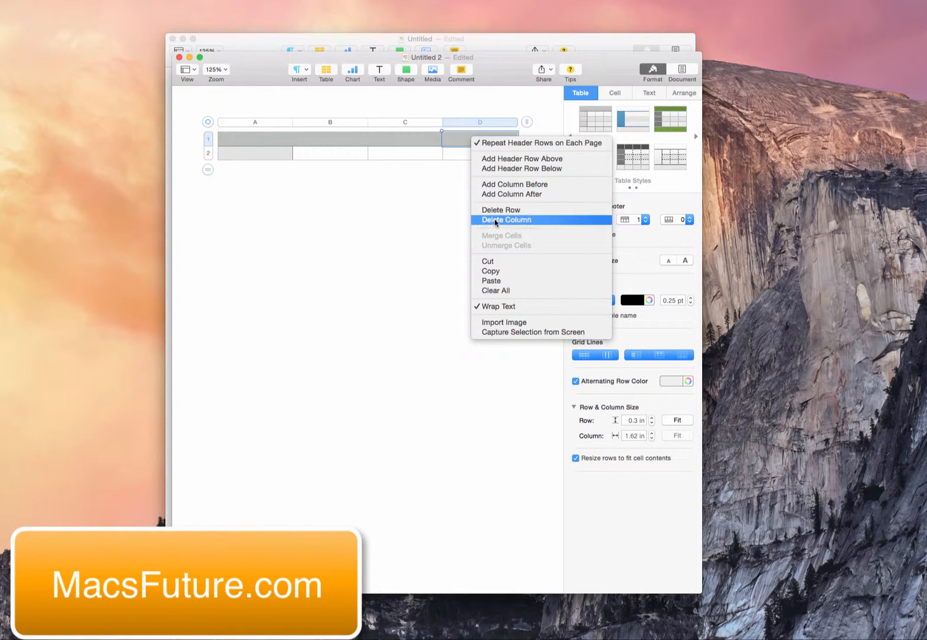
click(507, 219)
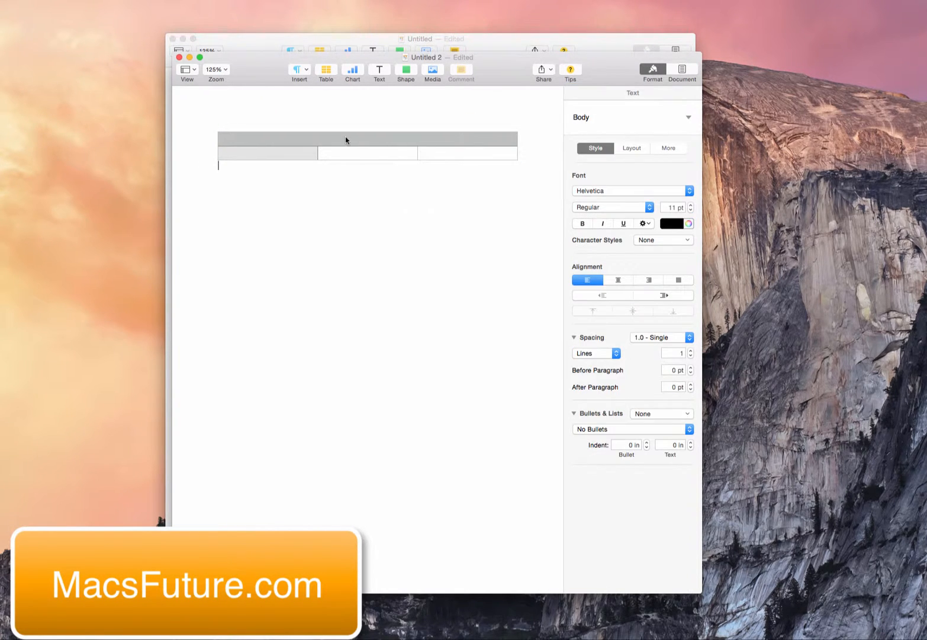
click(367, 147)
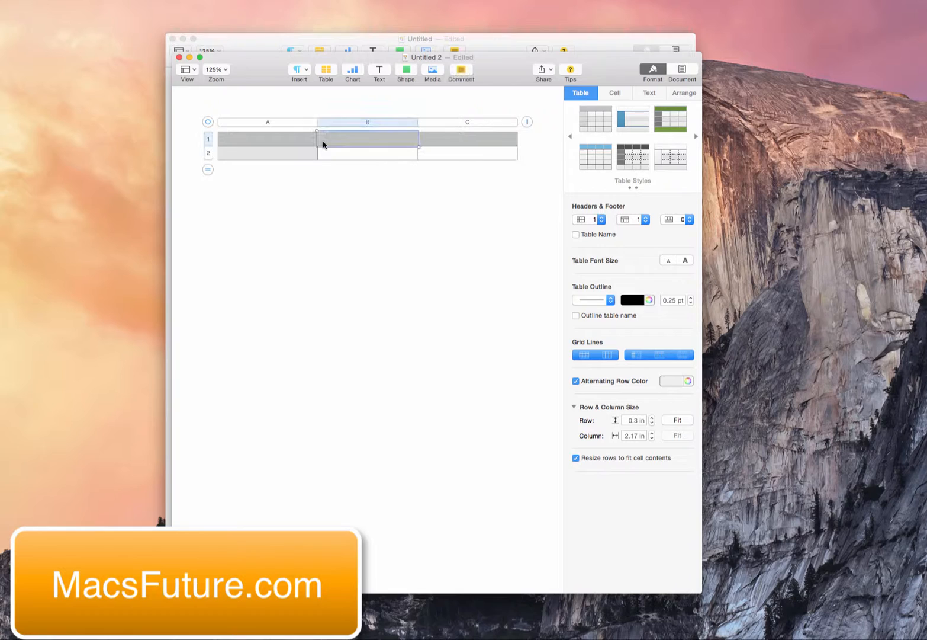
right_click(367, 139)
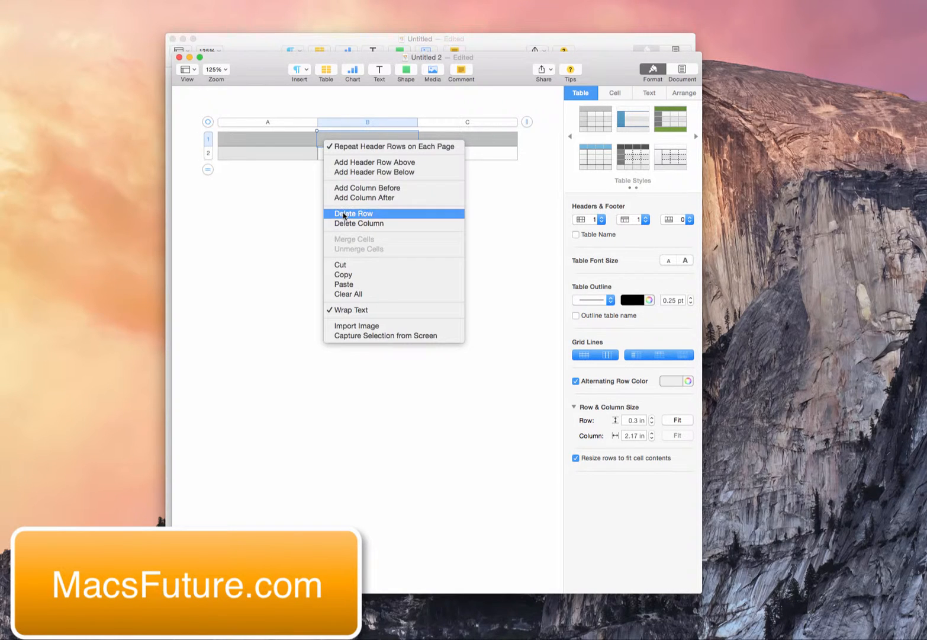
click(353, 213)
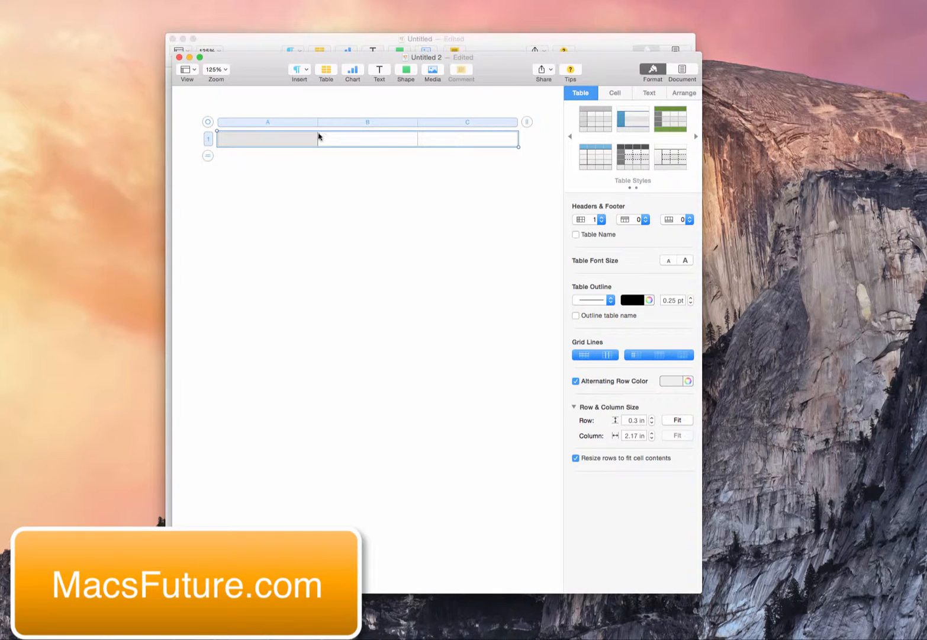
Step: Widen column A to about 3.51 in by dragging its right boundary
drag(334, 137, 325, 123)
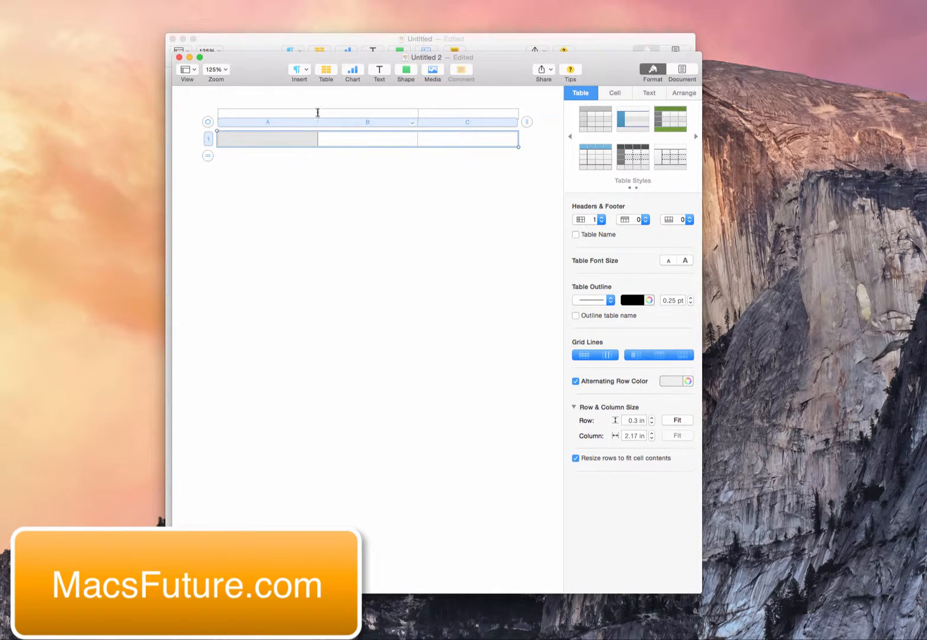
drag(317, 123, 325, 123)
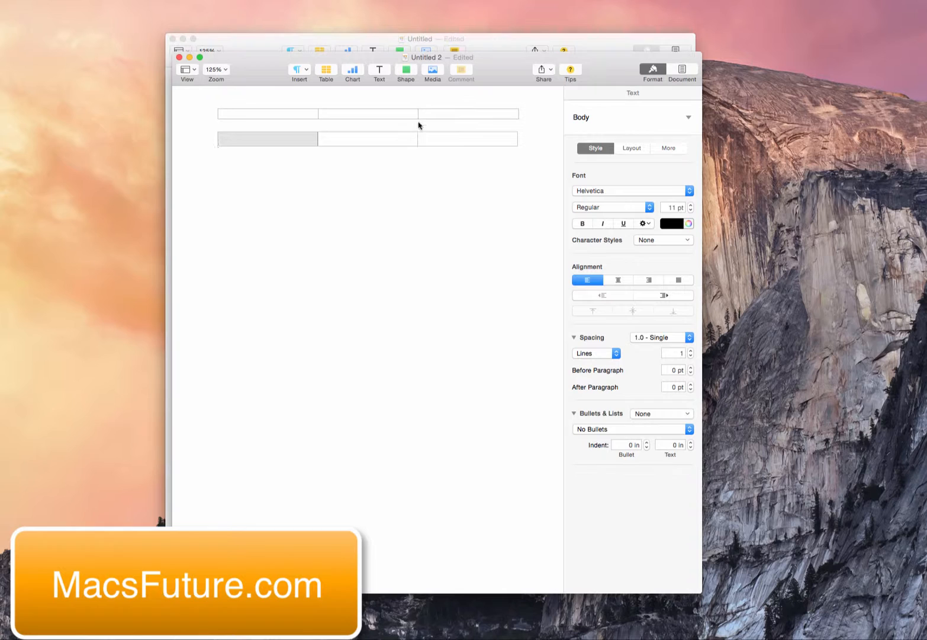
mouse_move(417, 133)
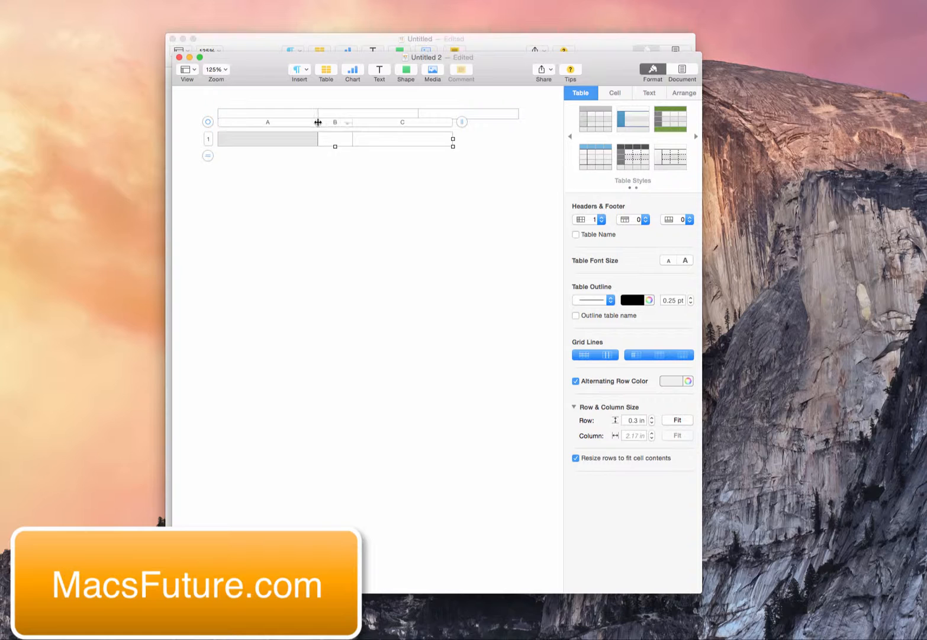
drag(317, 123, 382, 125)
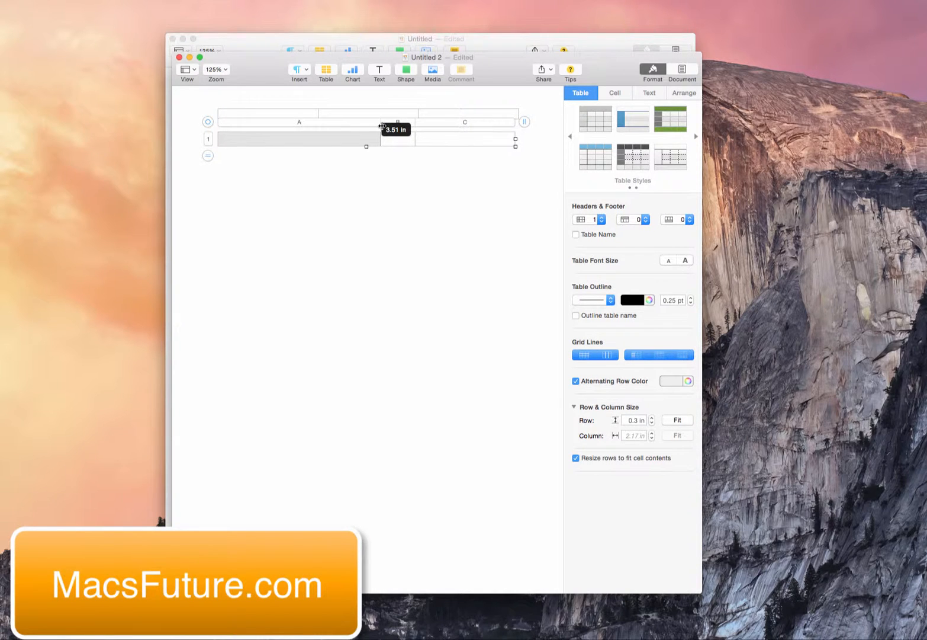
drag(383, 126, 378, 128)
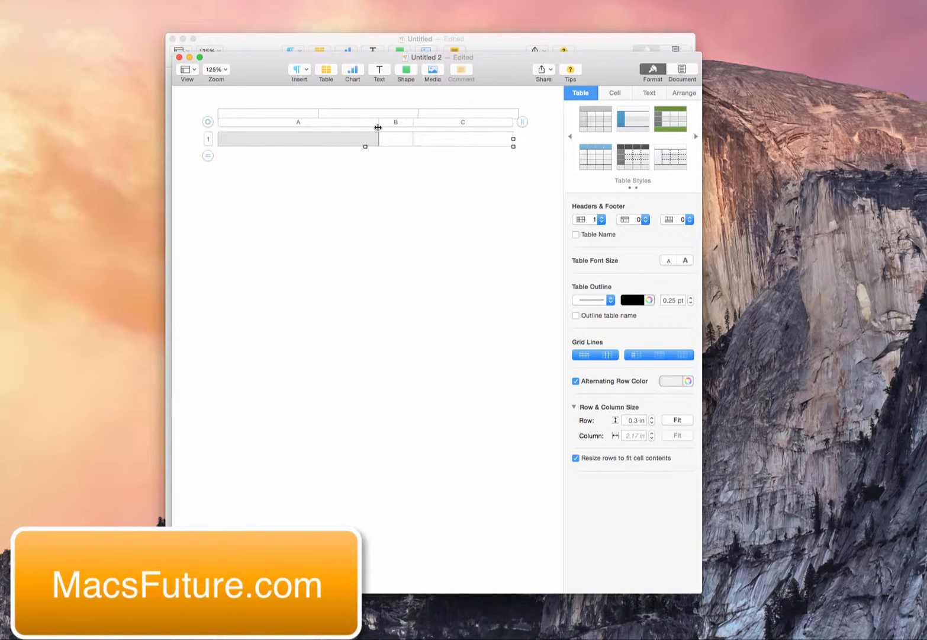
Step: Narrow column B to a gap of about 0.39 in
drag(378, 127, 401, 127)
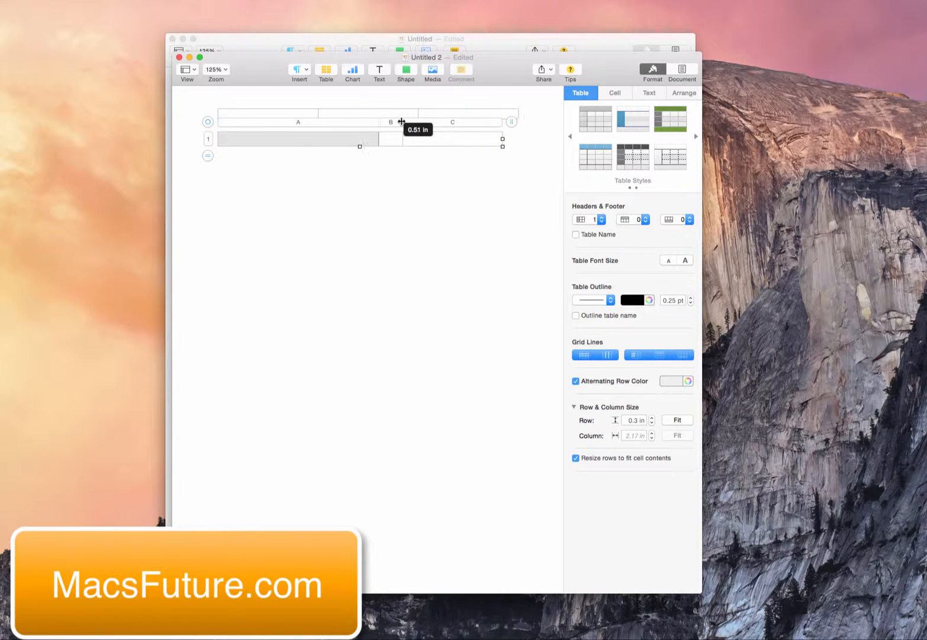
drag(403, 120, 395, 121)
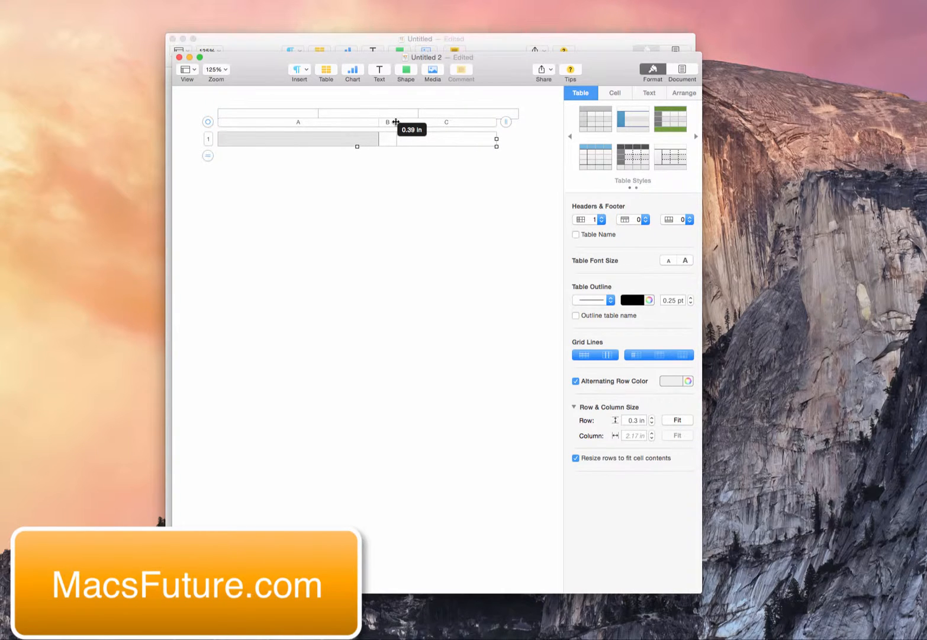
drag(395, 122, 390, 122)
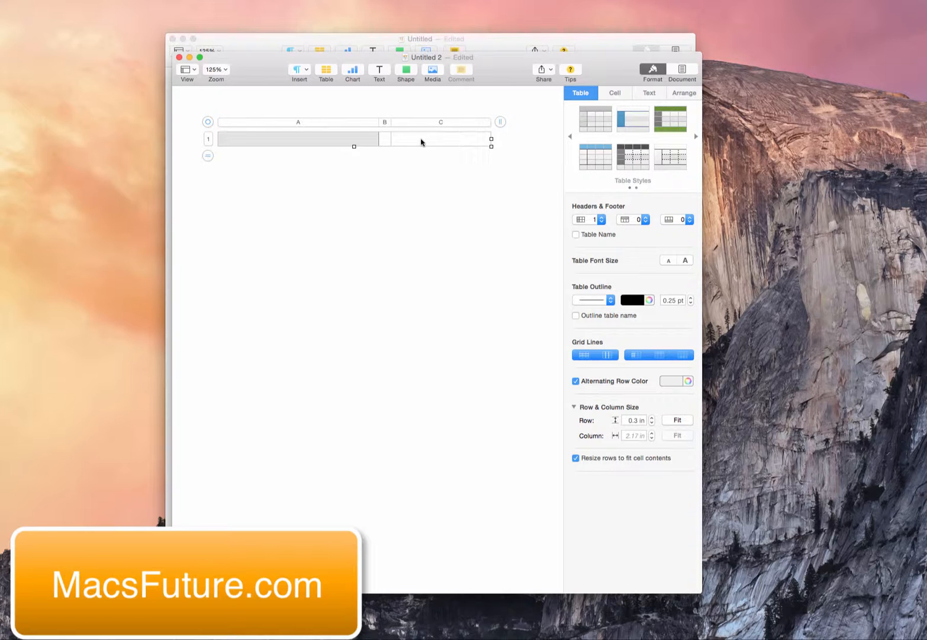
mouse_move(424, 147)
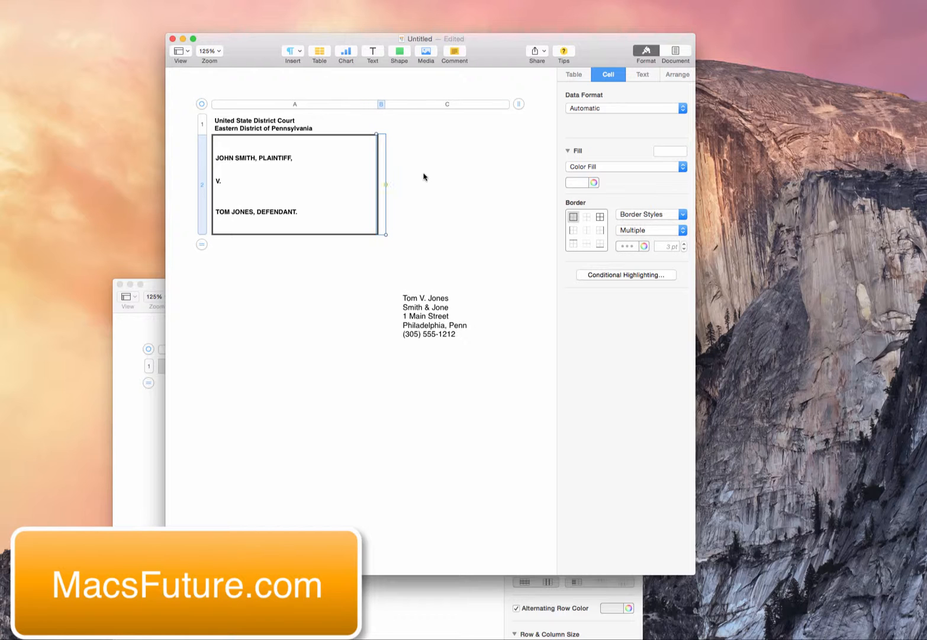
Step: Enter '--- Civ. ___ (Smith, J.)' in the column C docket cell and deselect the table
click(446, 184)
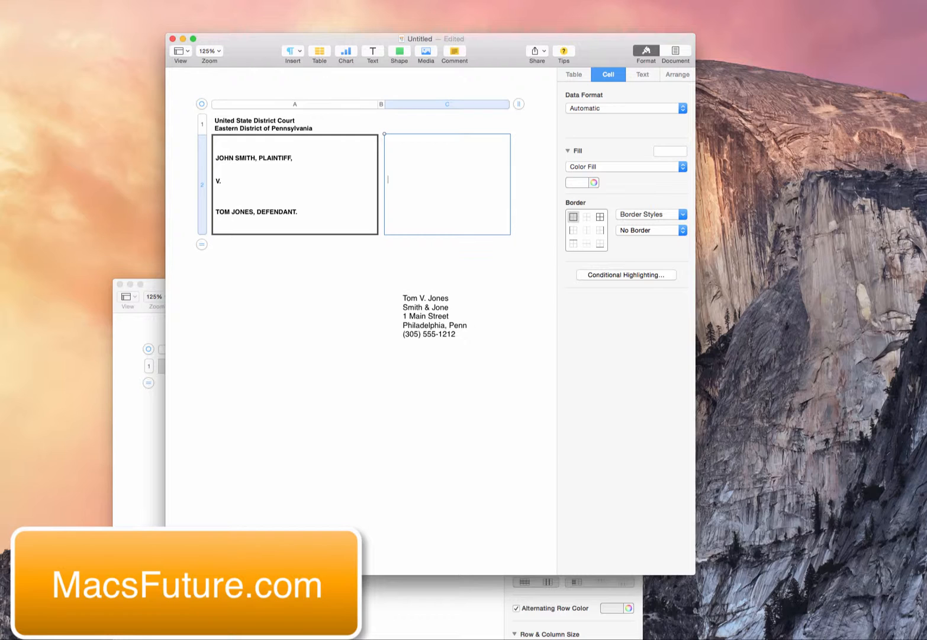
text(---)
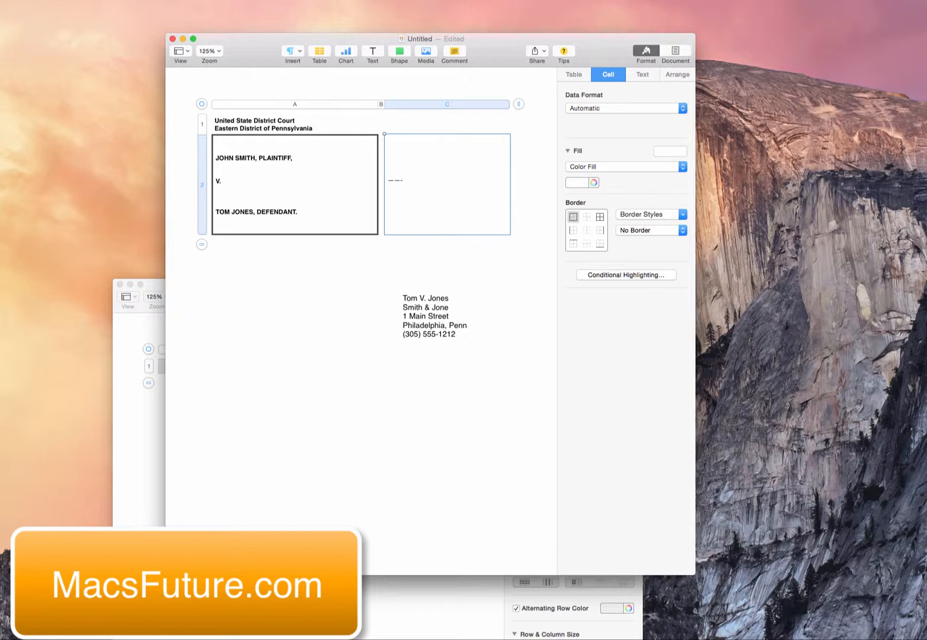
text(Civ)
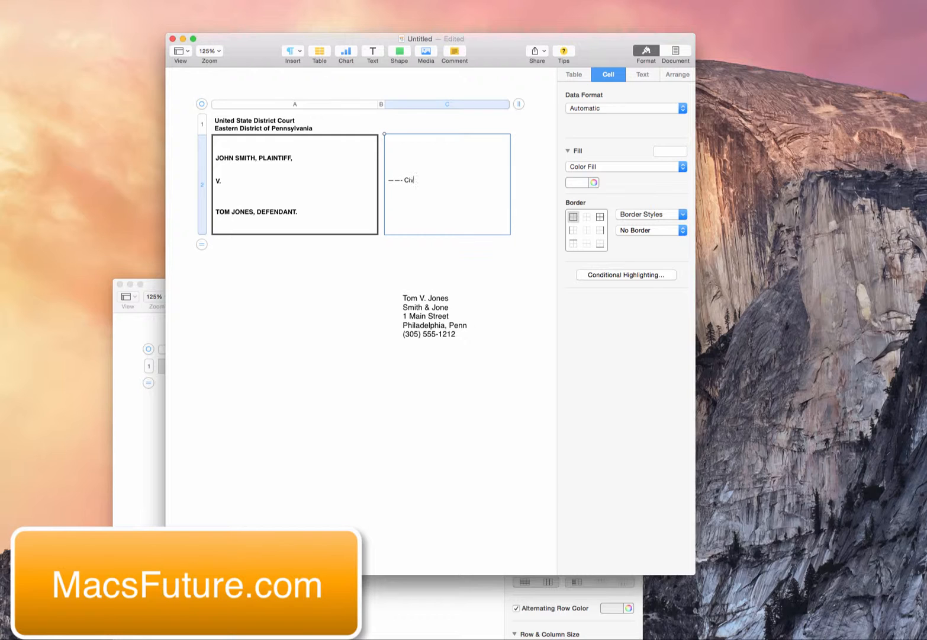
text(. ______()
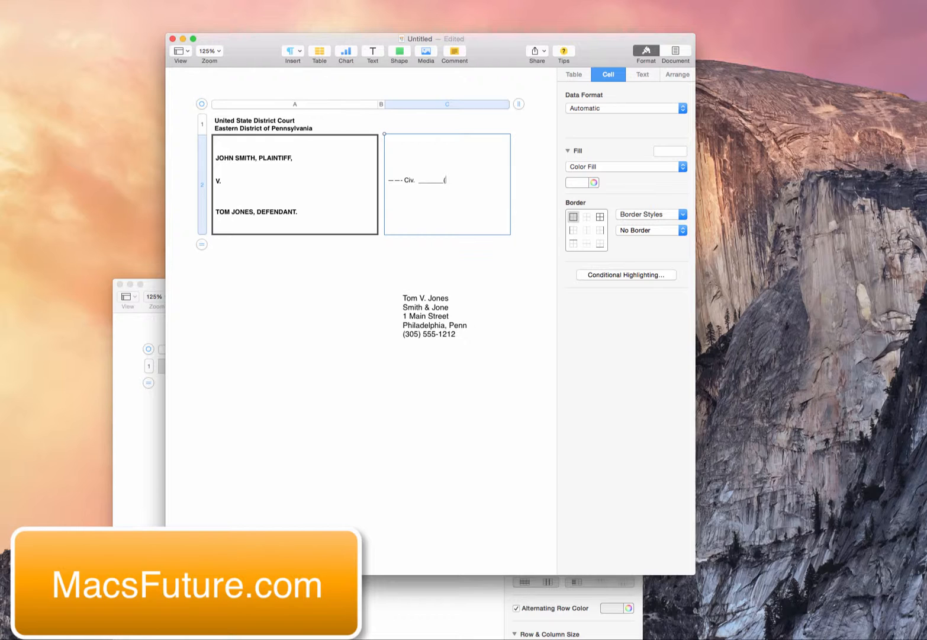
text(Smith, J)
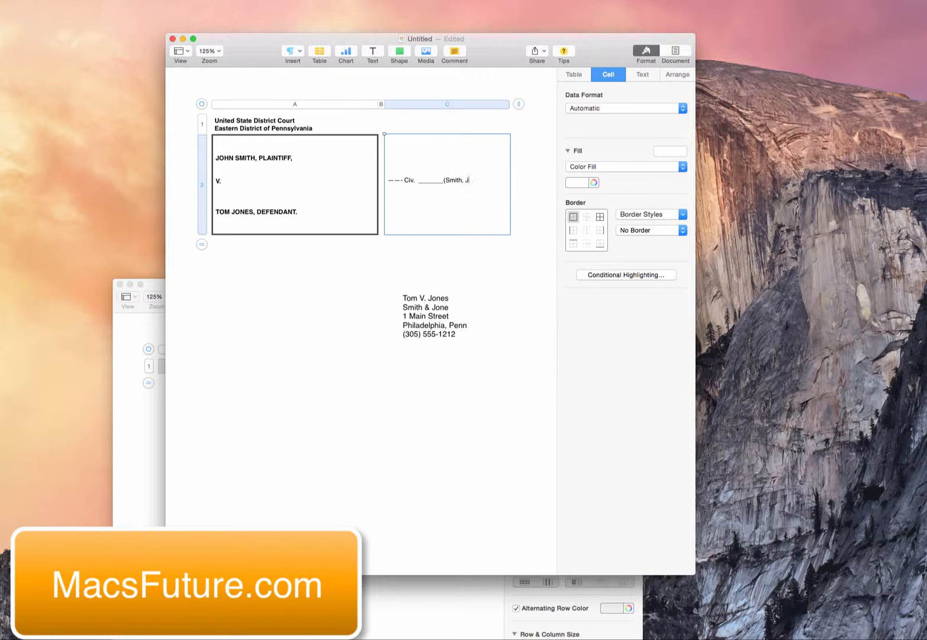
text(.))
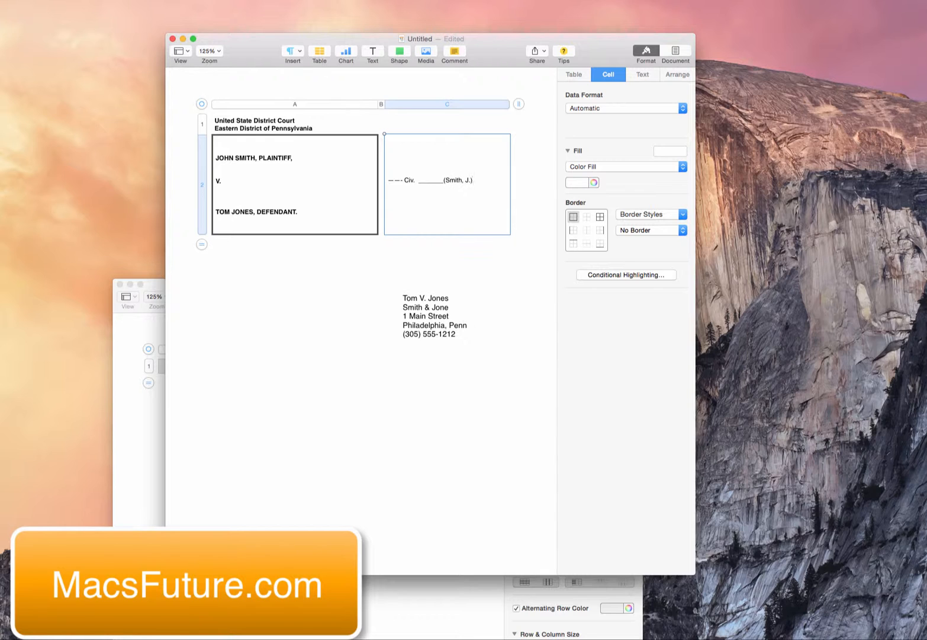
click(433, 315)
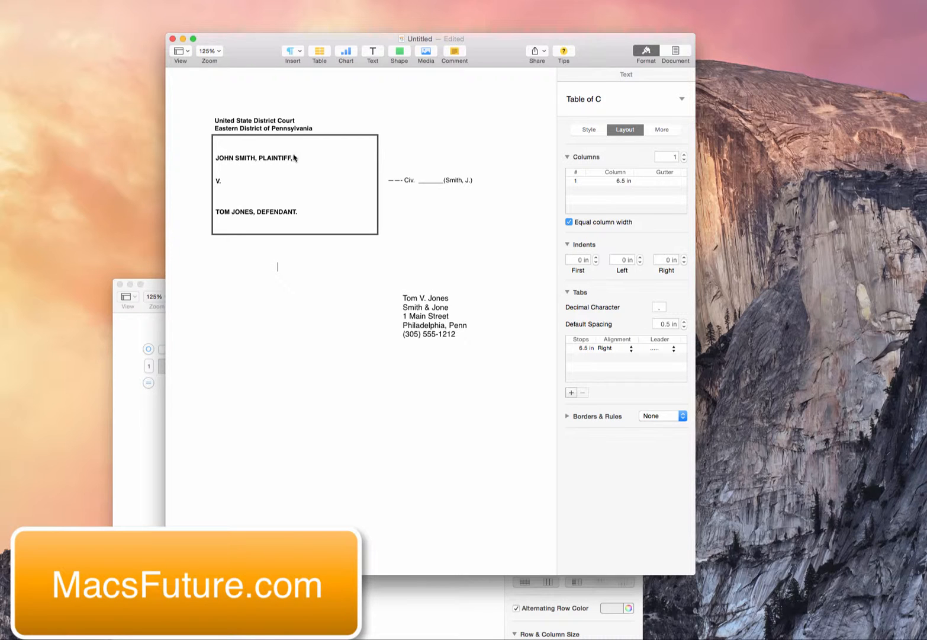
mouse_move(346, 144)
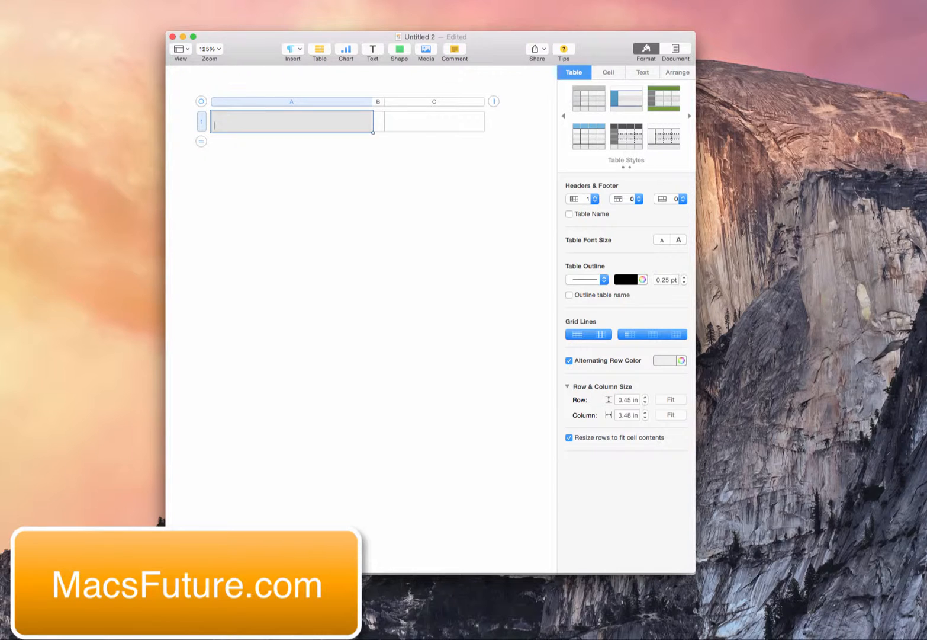
Step: Make row 1 about 2.78 in tall and narrow column B to about 0.26 in
drag(372, 131, 371, 225)
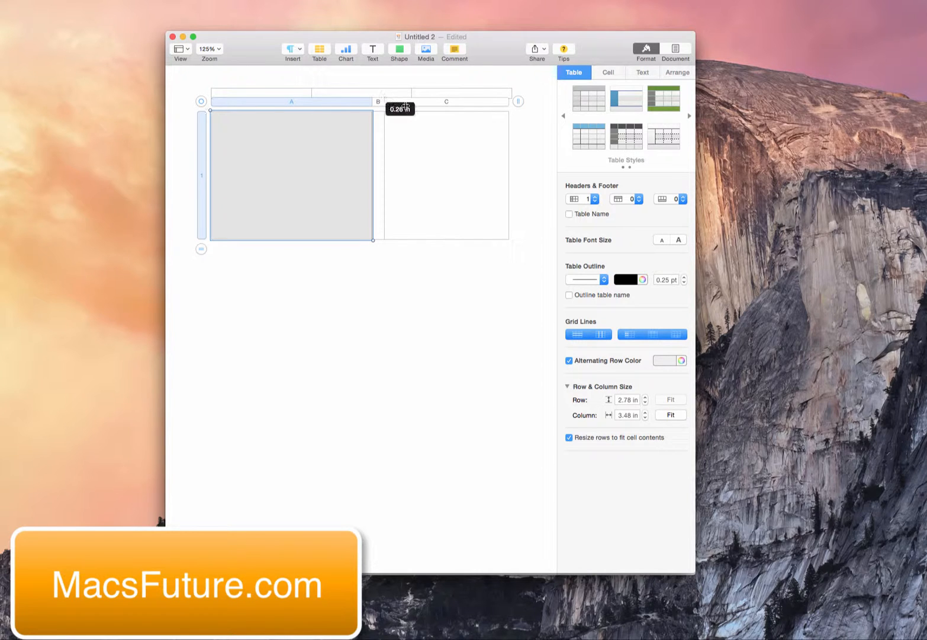
drag(407, 106, 379, 107)
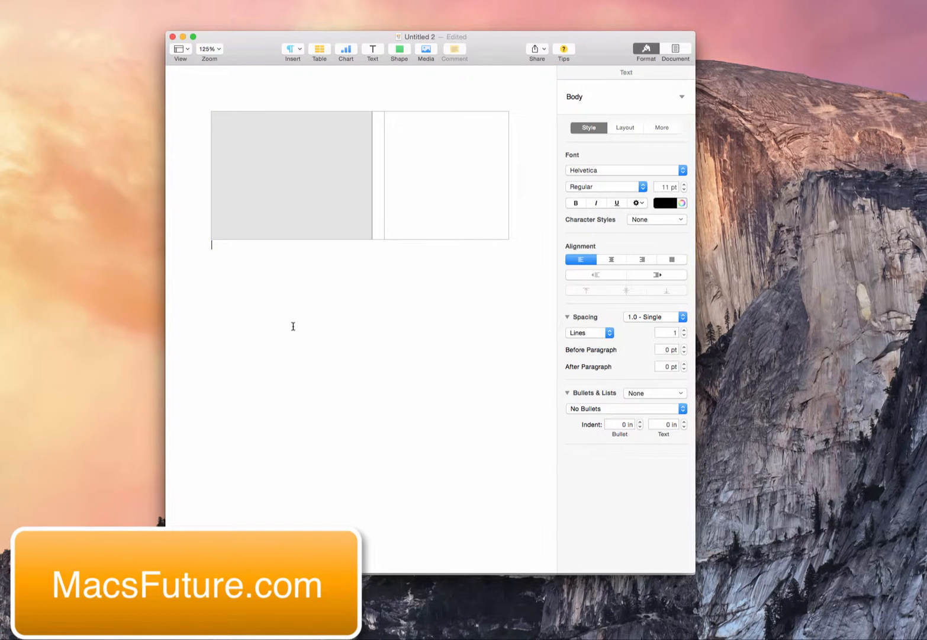
Step: Remove the grey shading from cell A by changing its fill type in the Cell inspector
click(291, 176)
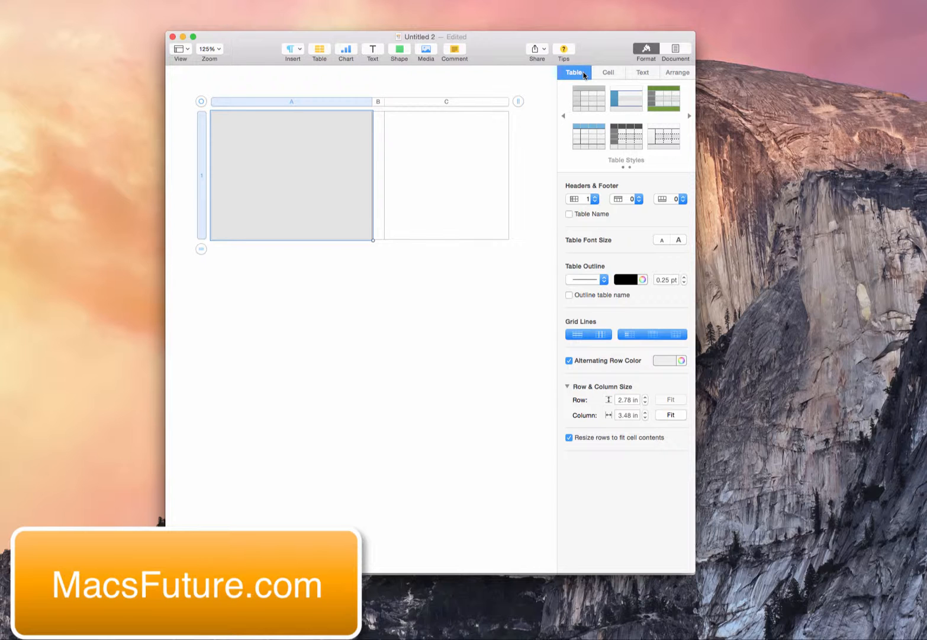
click(608, 72)
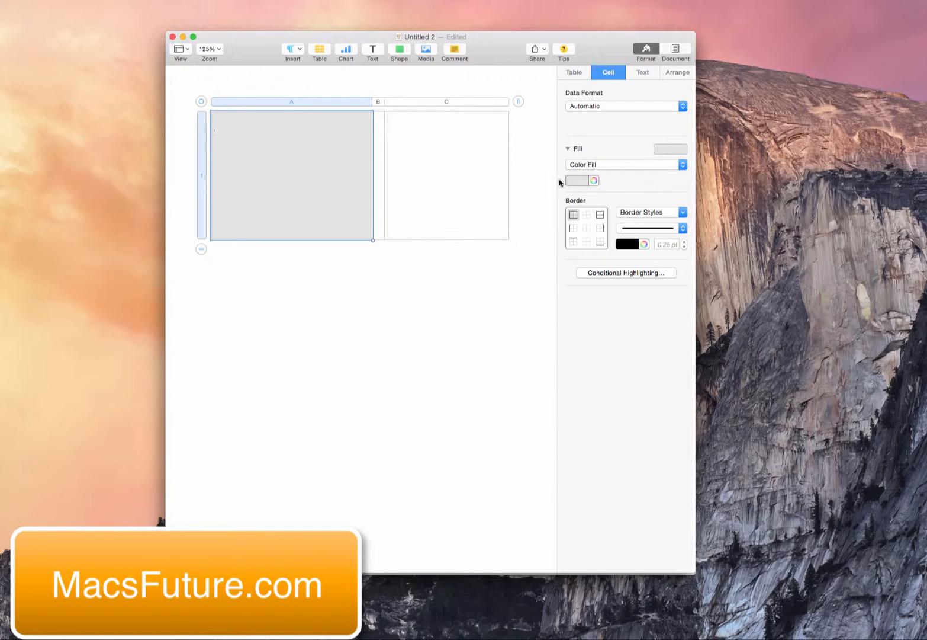
click(625, 164)
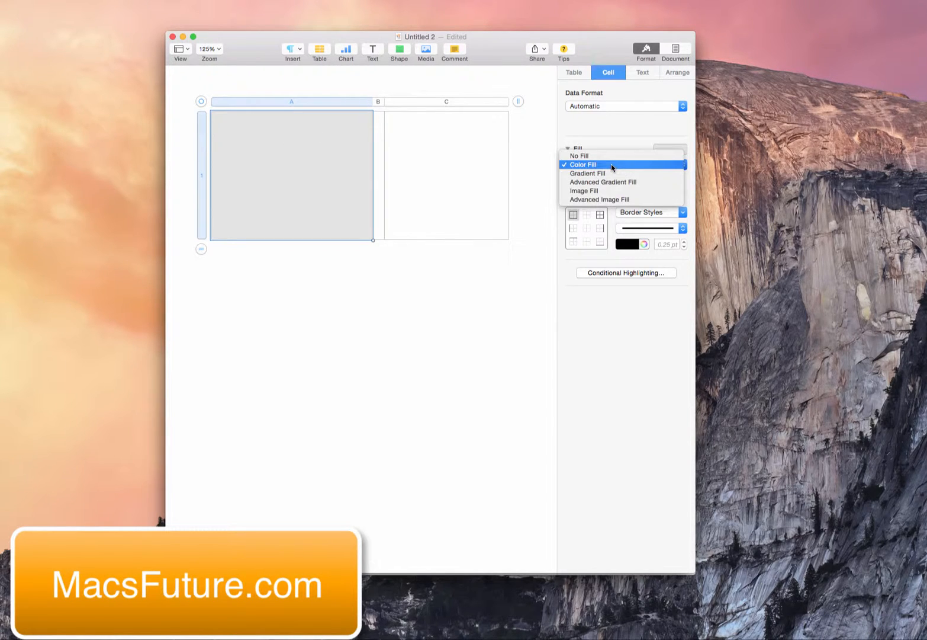
click(578, 155)
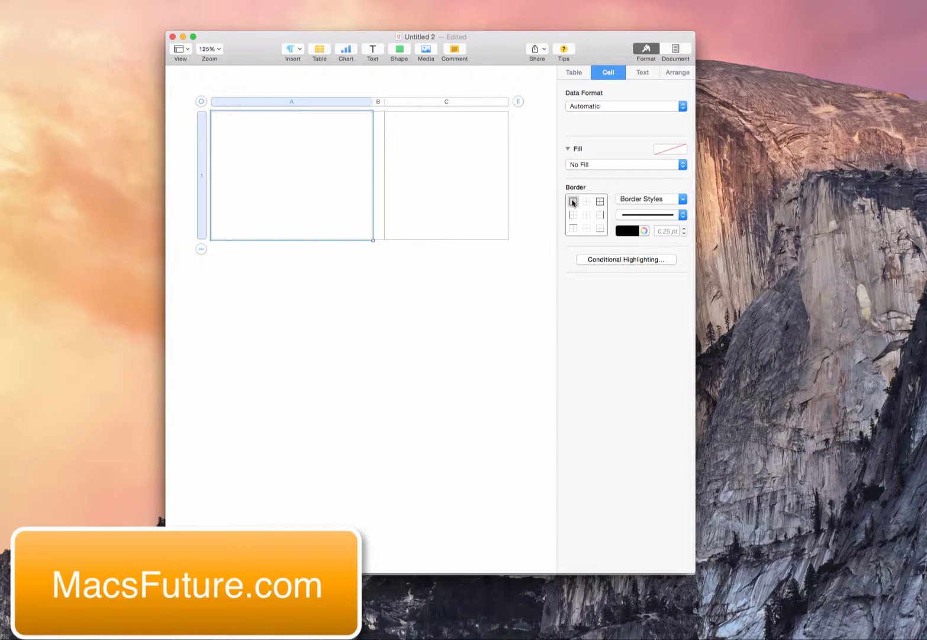
Step: Give cell A a solid outside border and remove the borders from column C
click(682, 199)
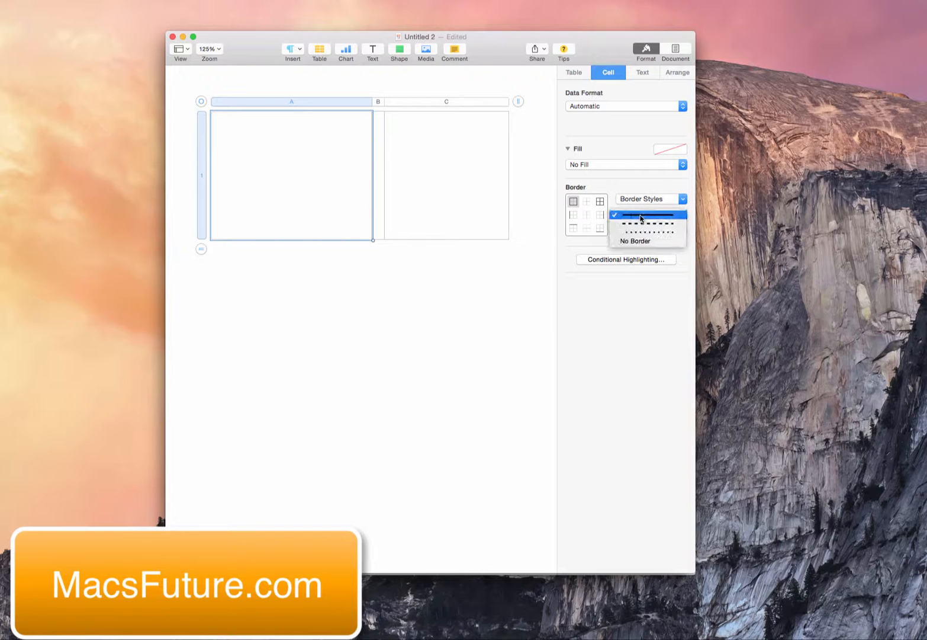
click(649, 214)
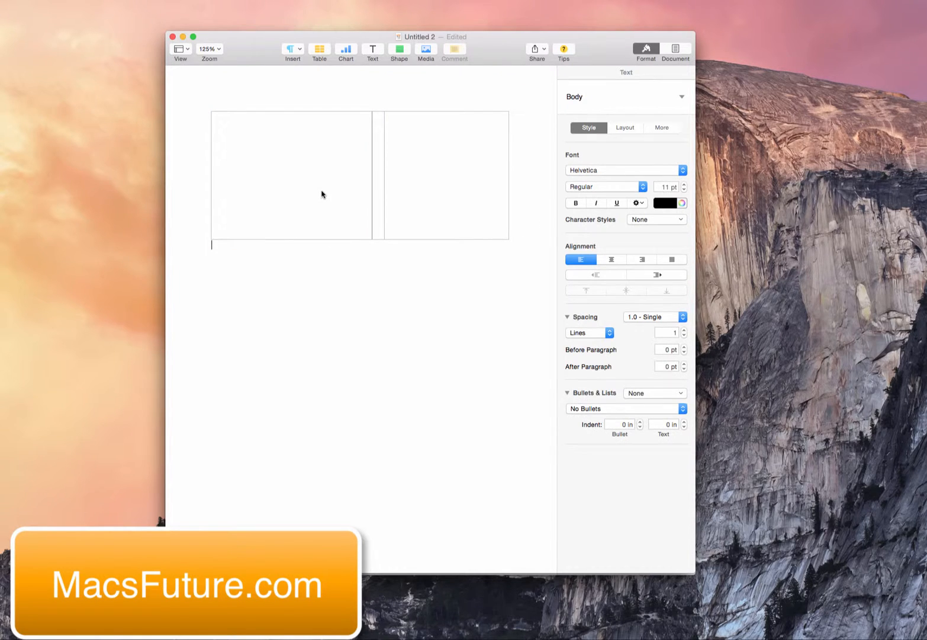
click(292, 175)
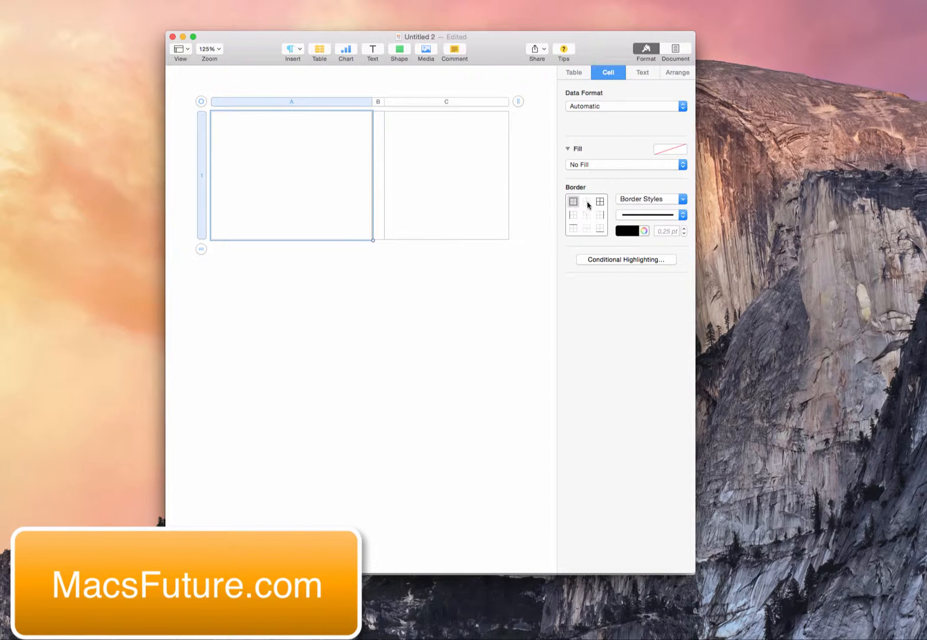
click(445, 175)
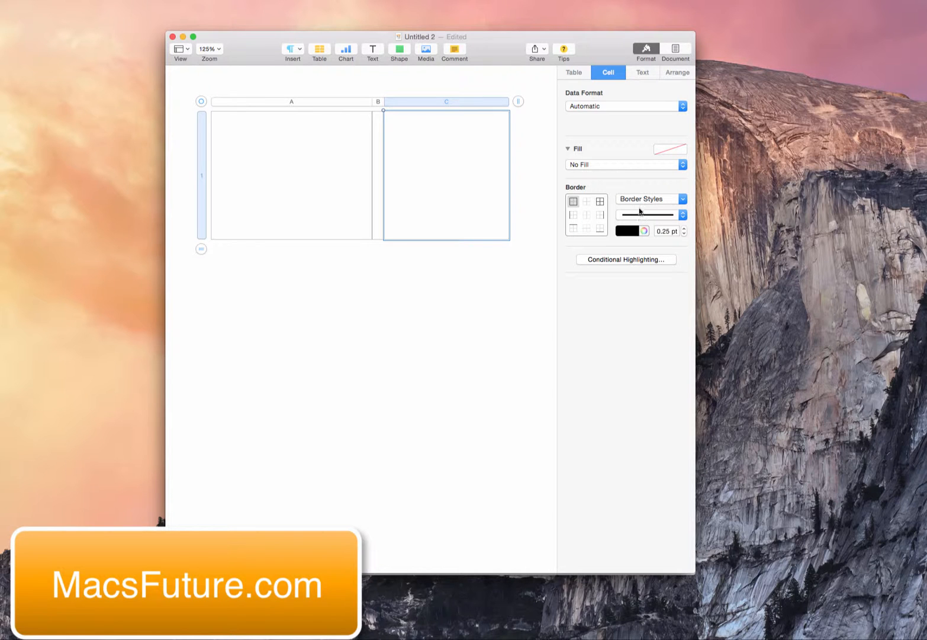
click(650, 215)
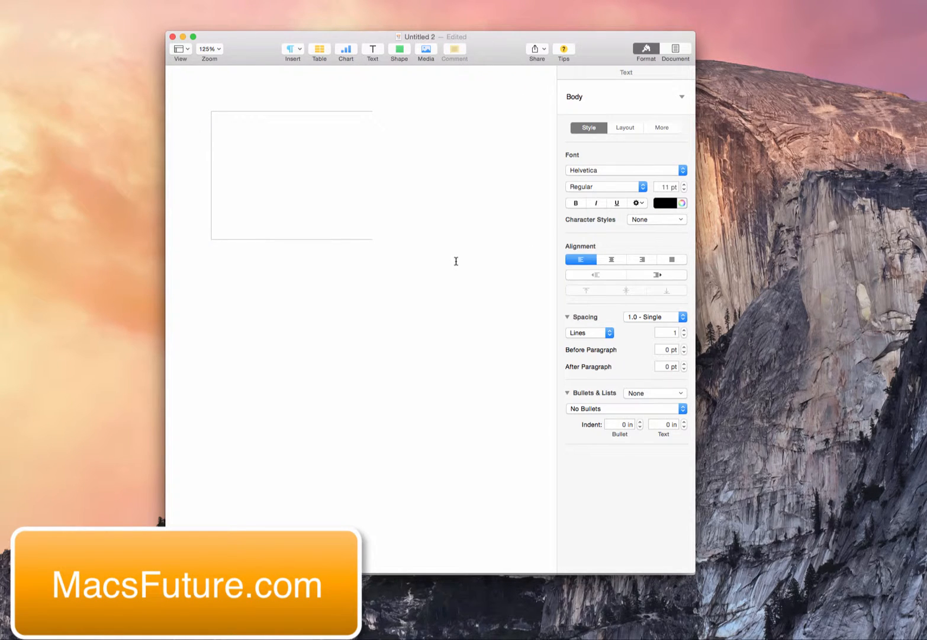
mouse_move(311, 169)
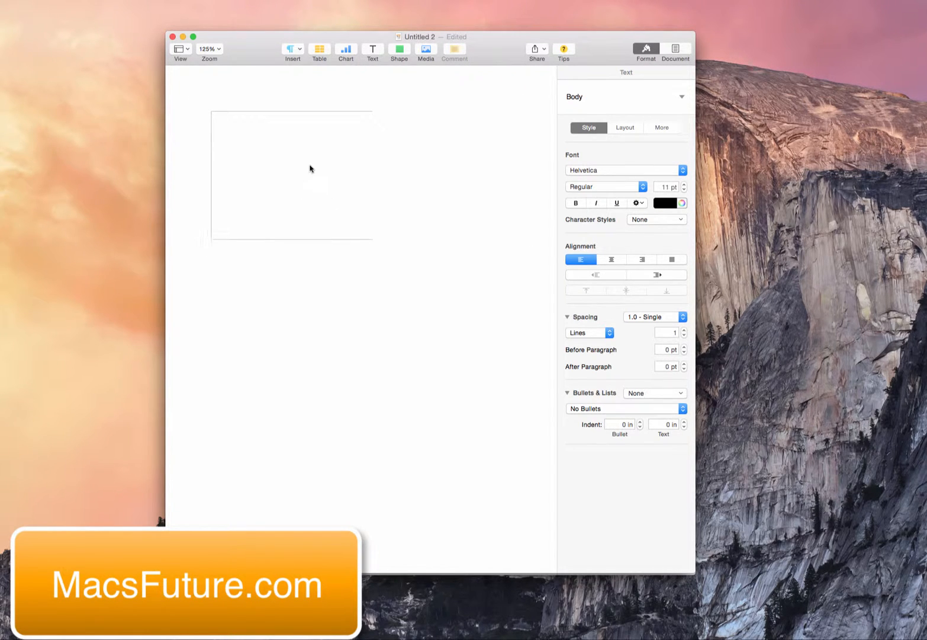
Step: Reapply a solid border to all sides of cell A
click(320, 50)
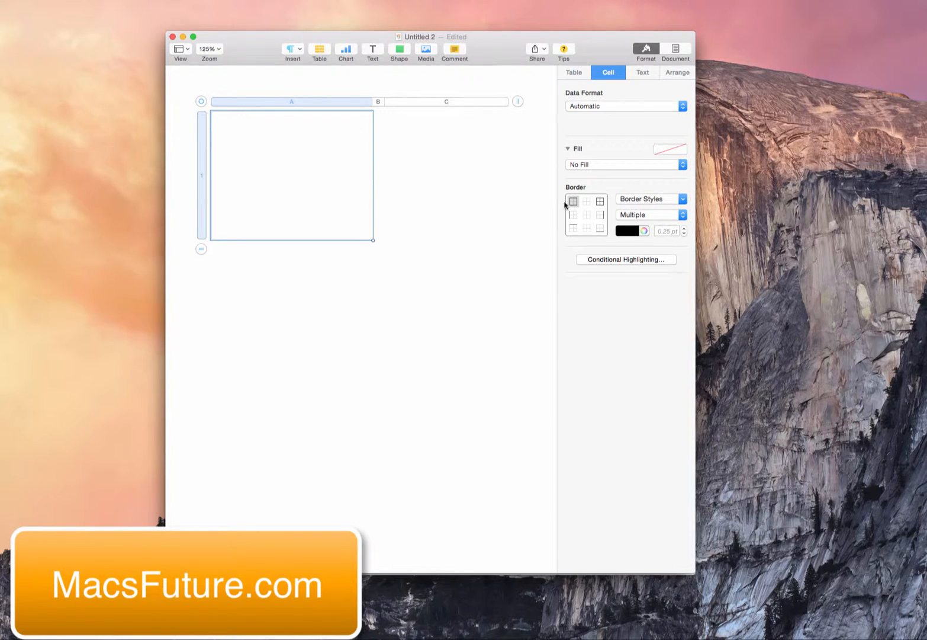
click(599, 215)
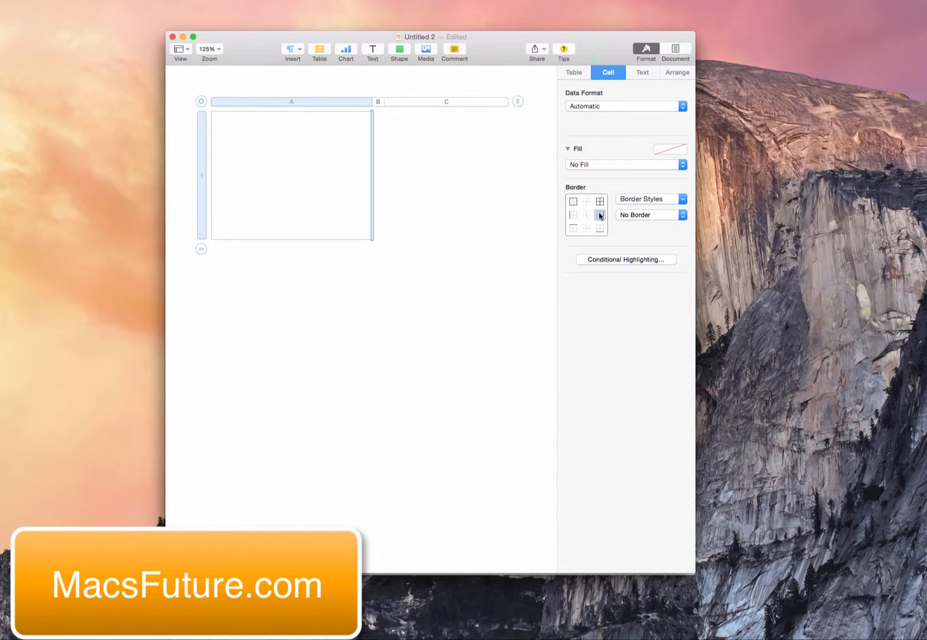
click(650, 199)
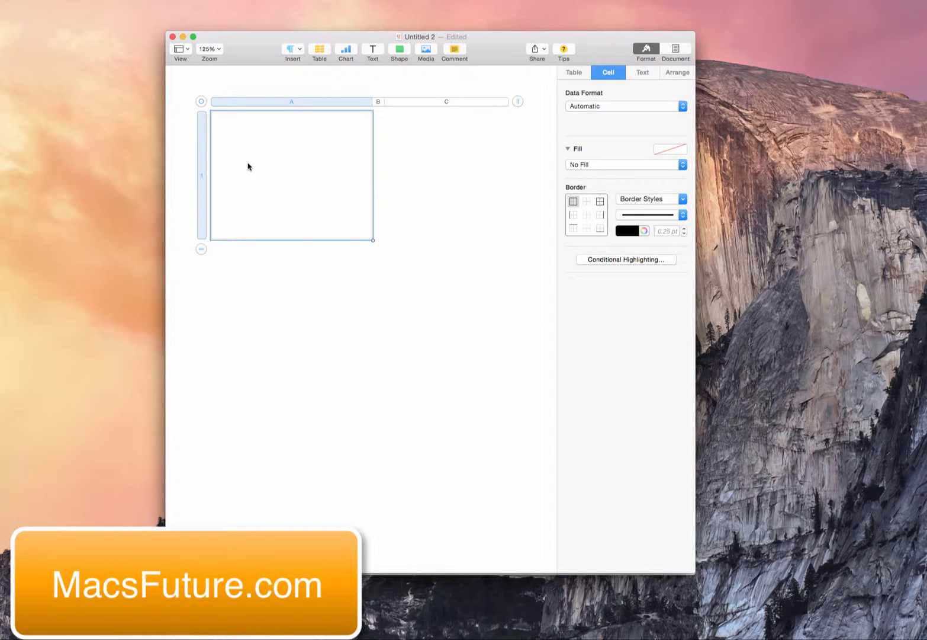
click(572, 214)
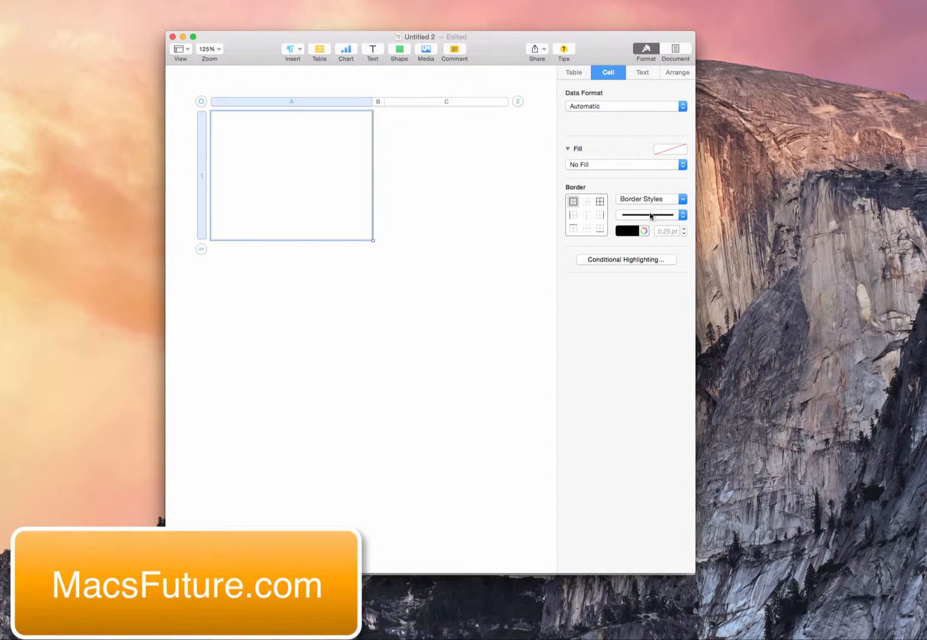
click(650, 214)
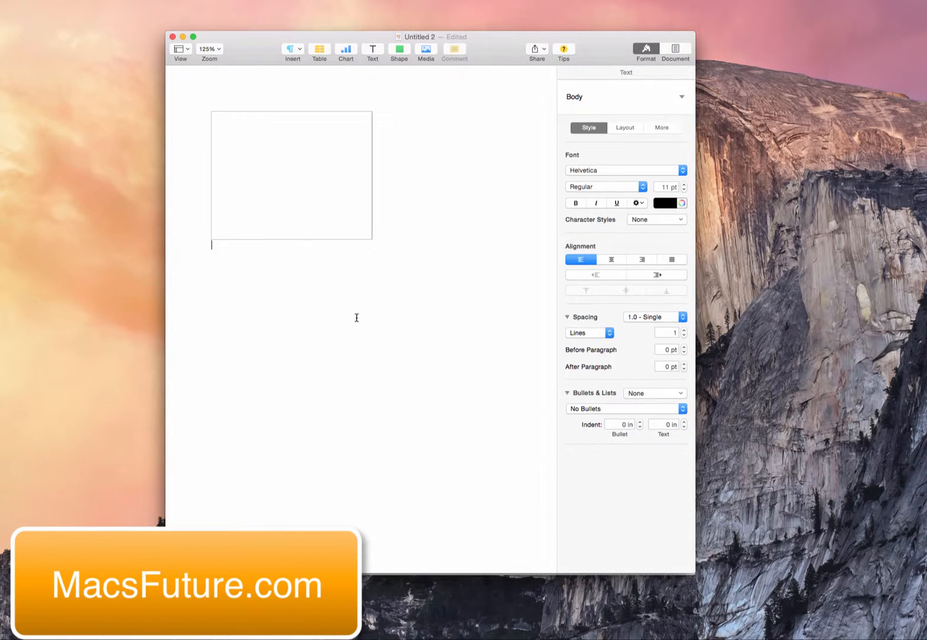
Step: Set cell A's border width to 0.5 pt with the width stepper
click(320, 50)
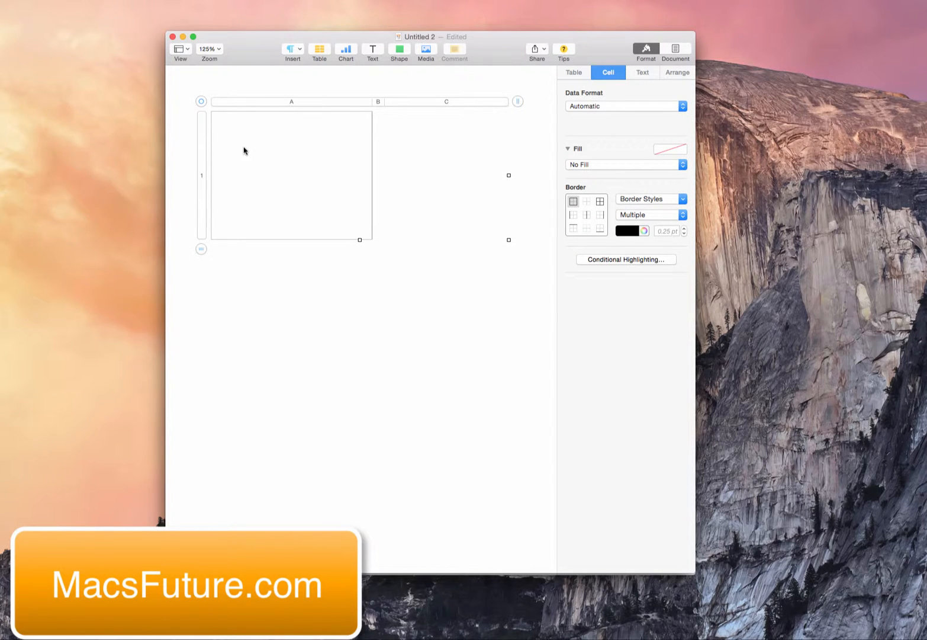
mouse_move(214, 165)
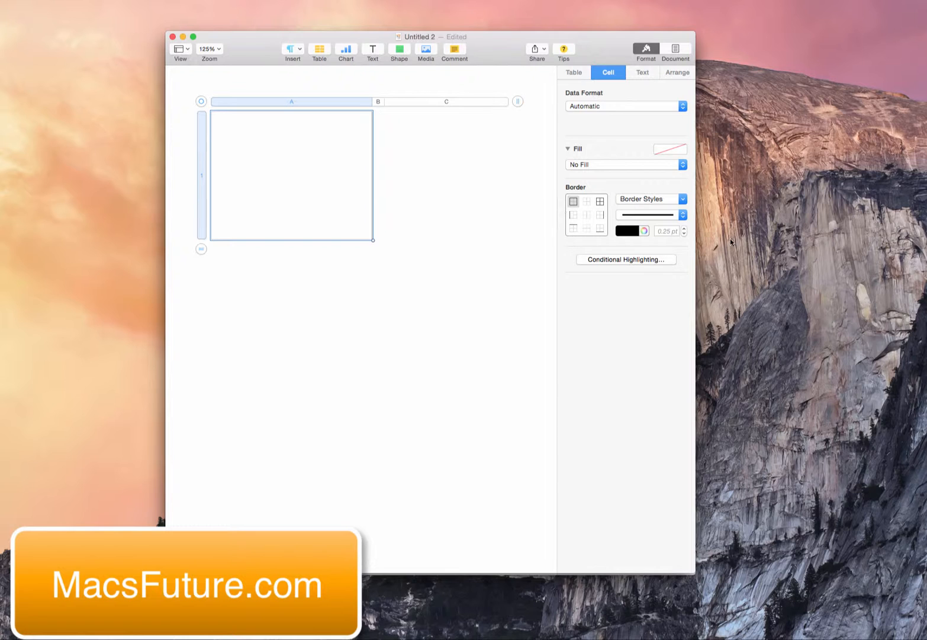
click(684, 229)
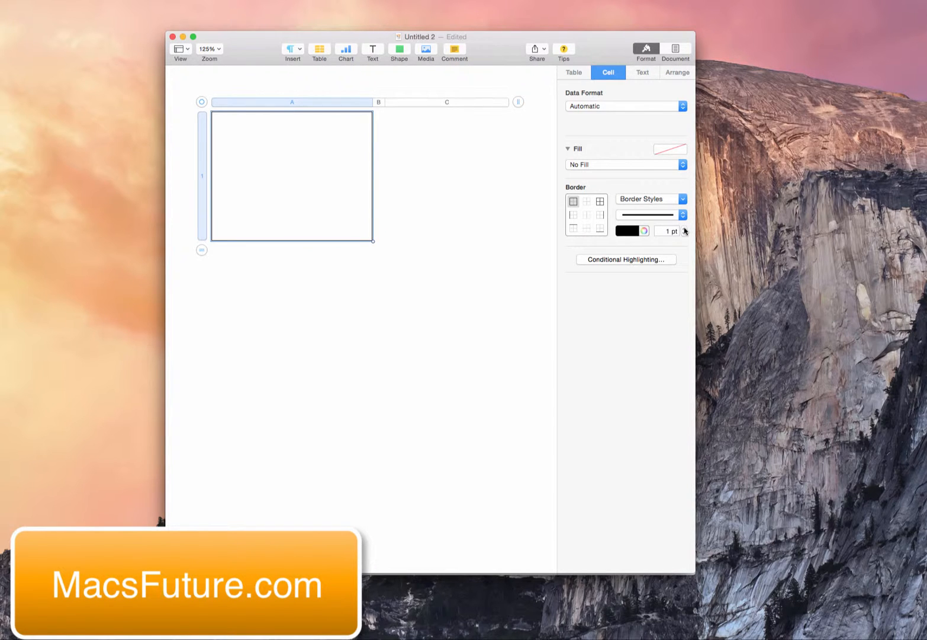
click(684, 234)
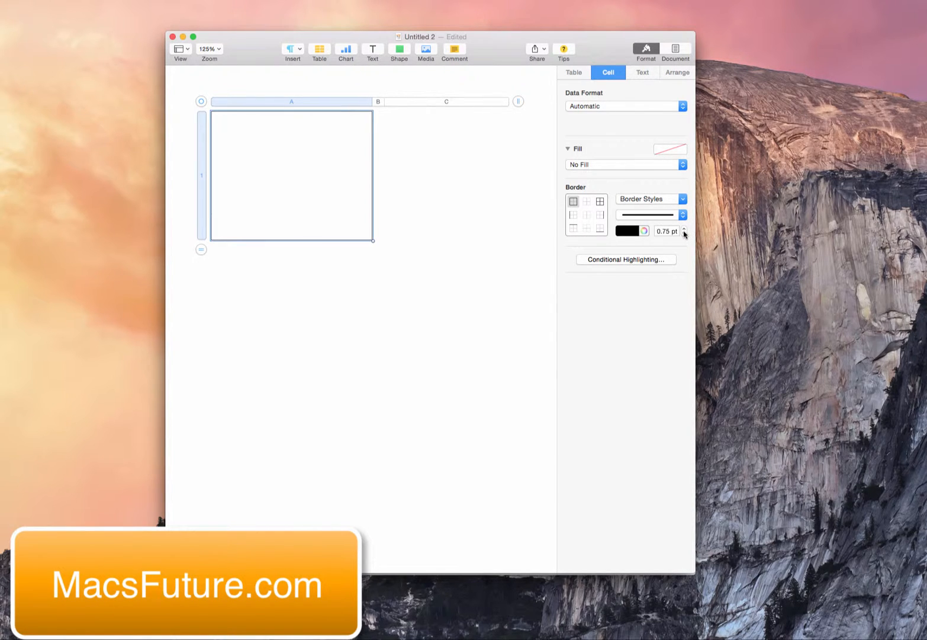
click(684, 232)
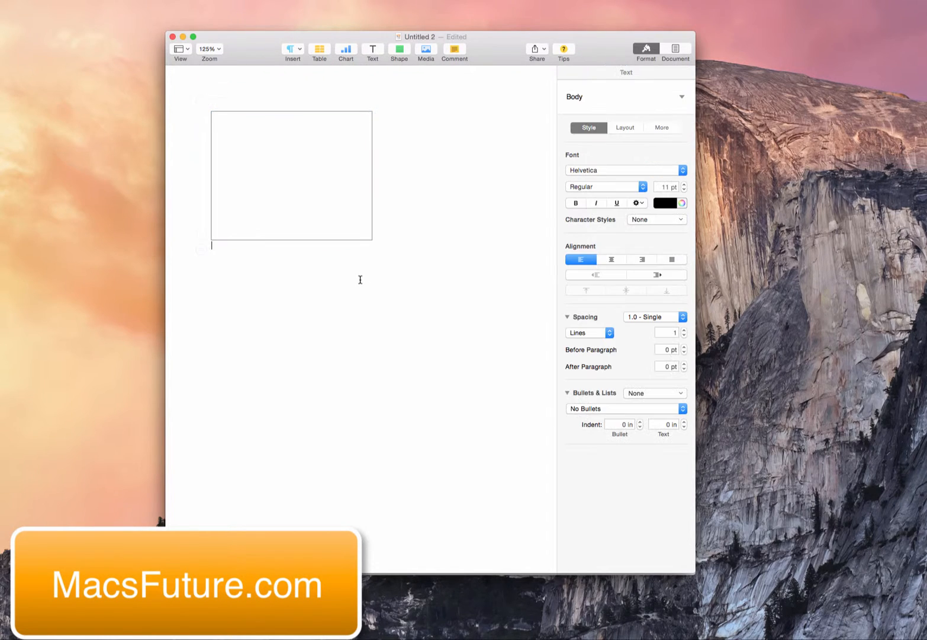
click(320, 50)
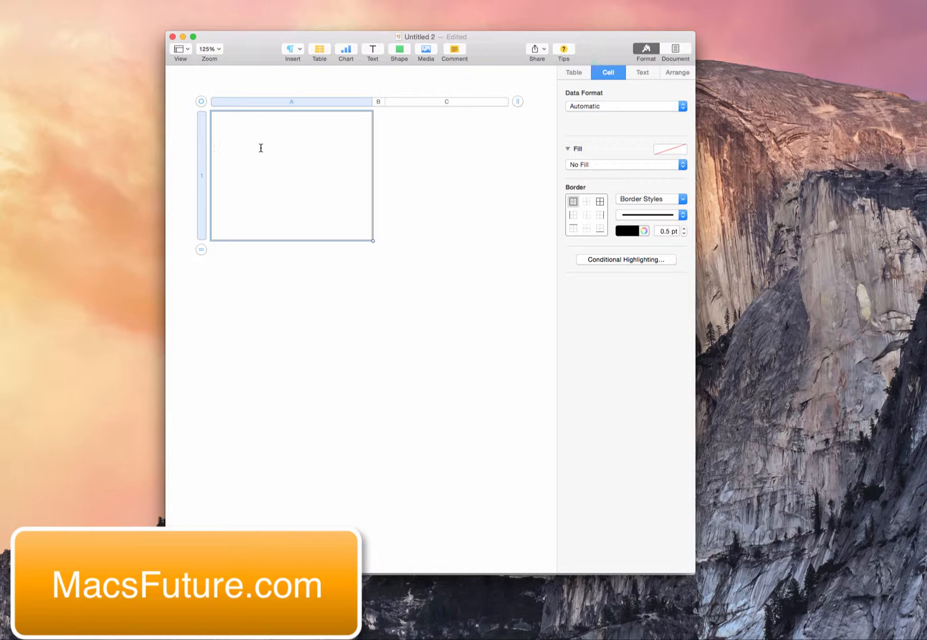
Step: Type 'John Smith, plaintiff, v. Tom Jones, defendant.' into cell A
click(291, 150)
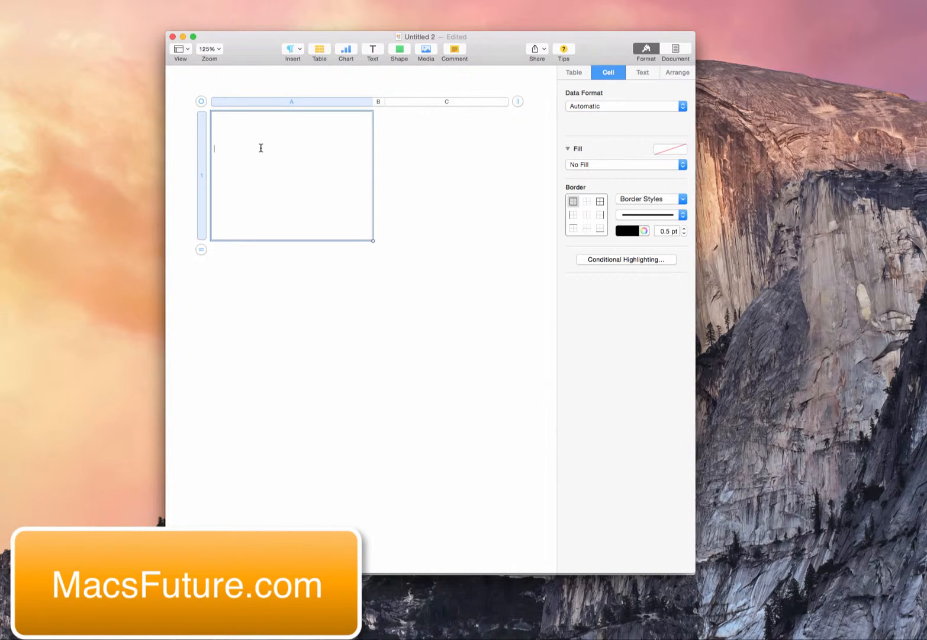
text(s)
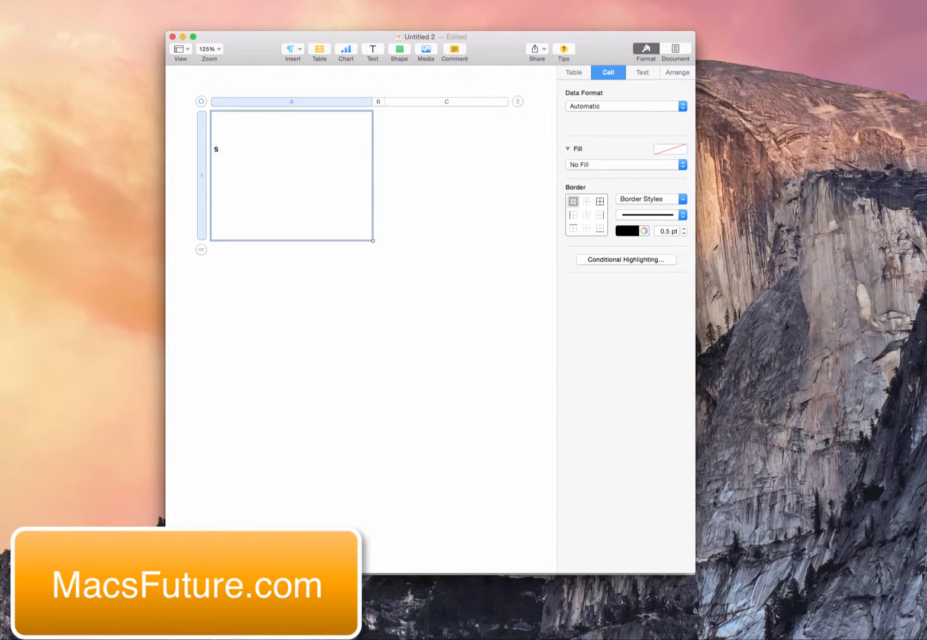
text(mi)
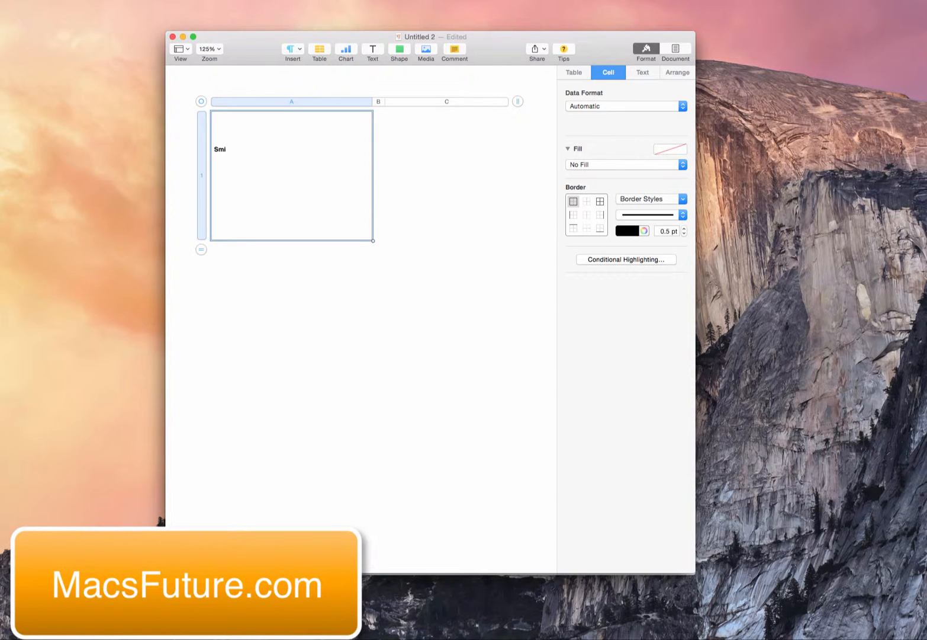
text(John Sm)
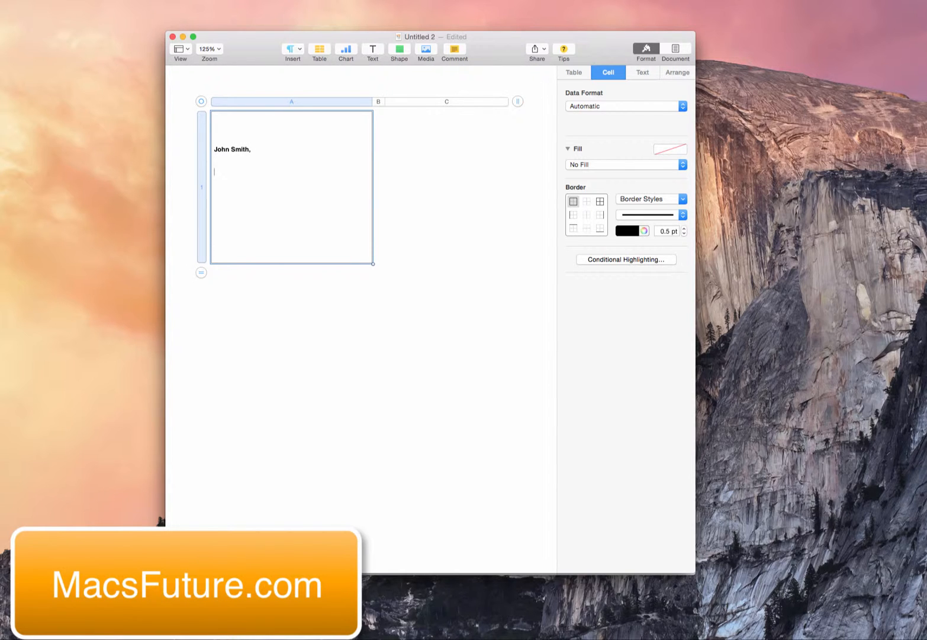
text(v.)
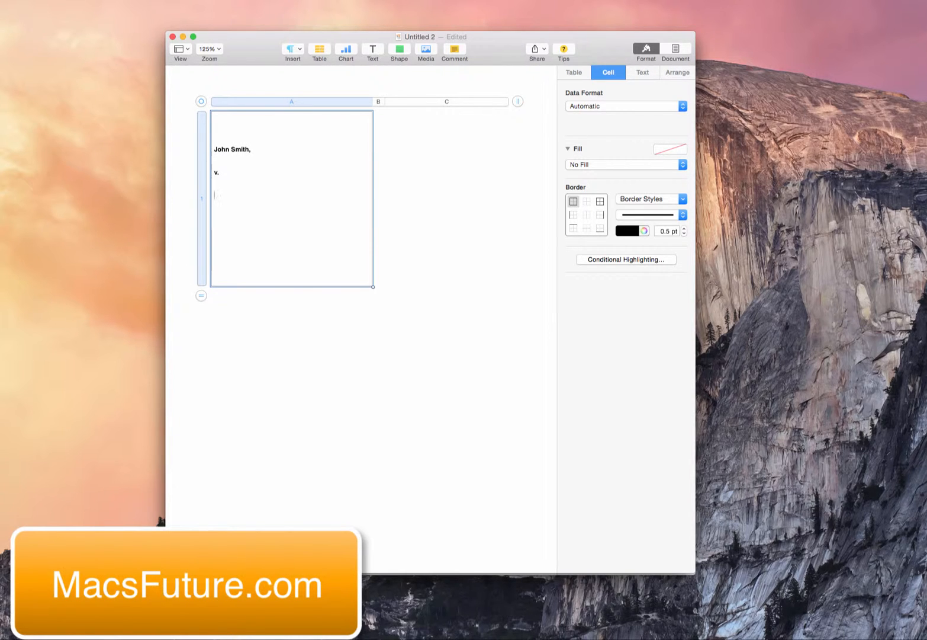
text(Tom Jones)
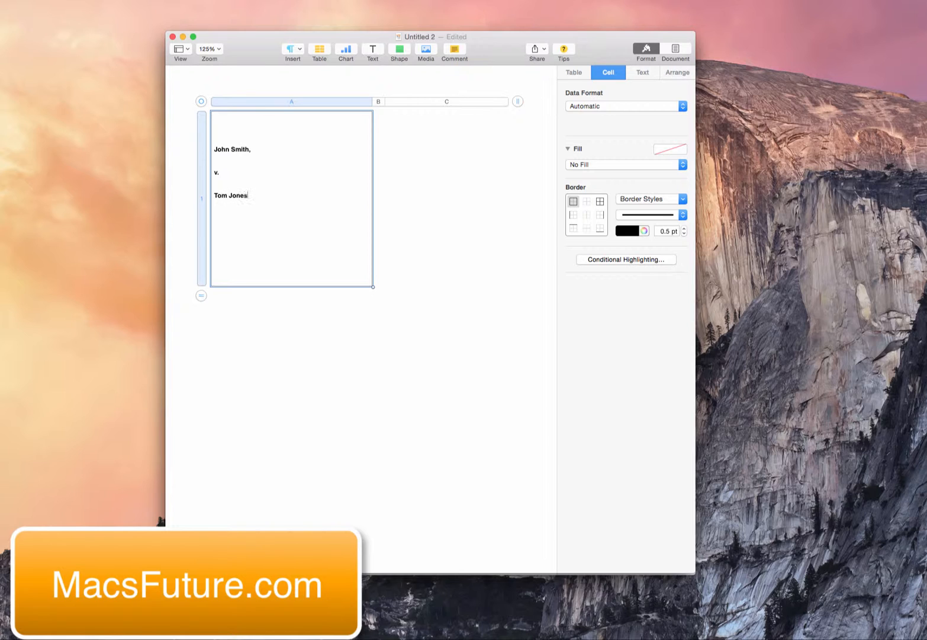
text(,)
click(291, 148)
text( plaintiff,)
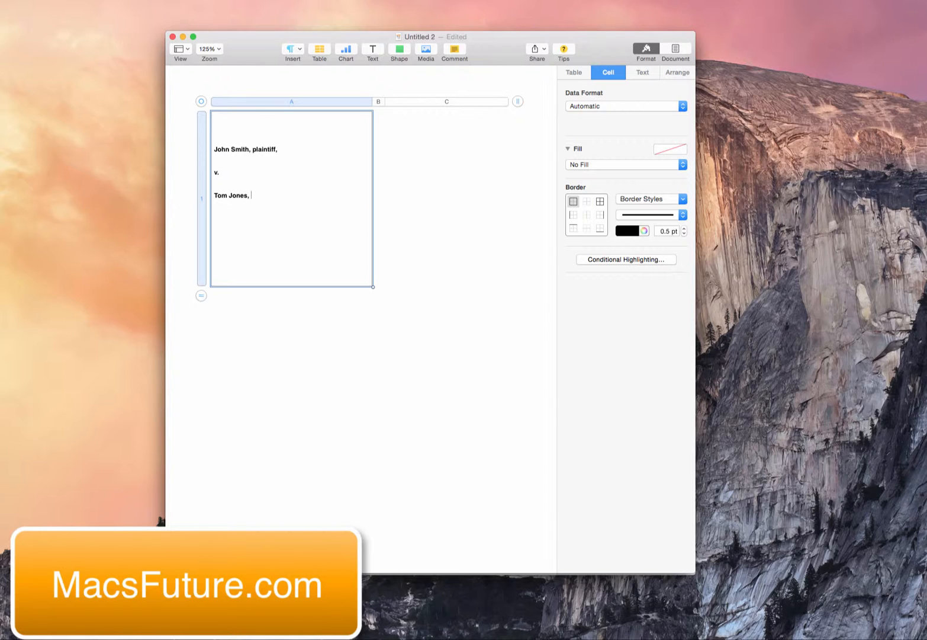
text(defendant)
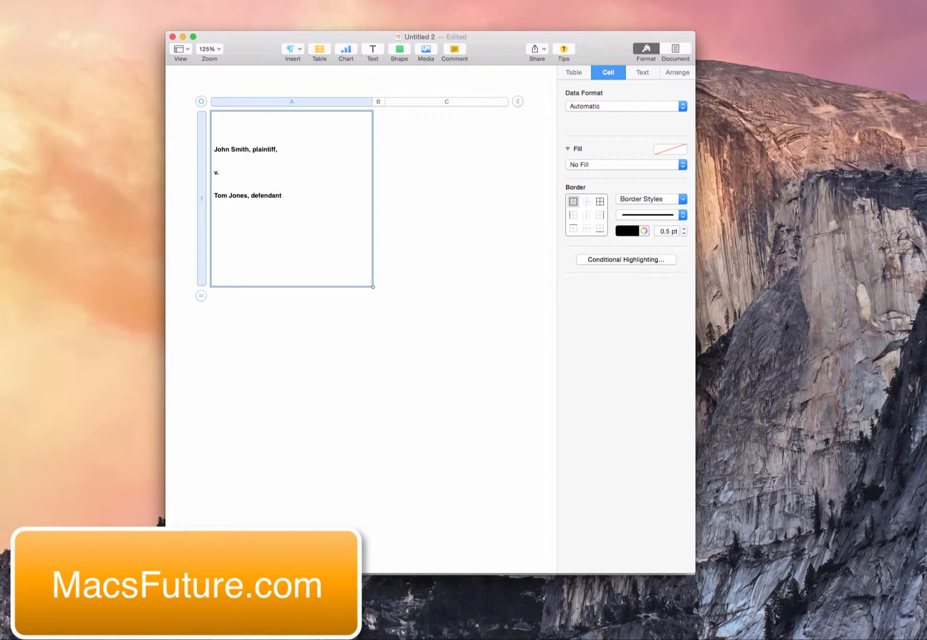
text(.)
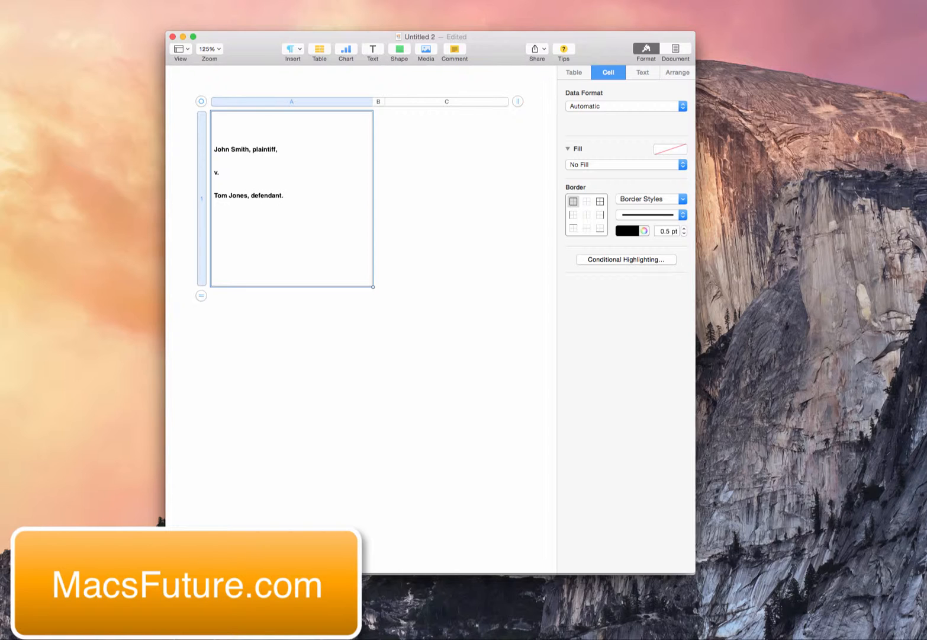
mouse_move(444, 154)
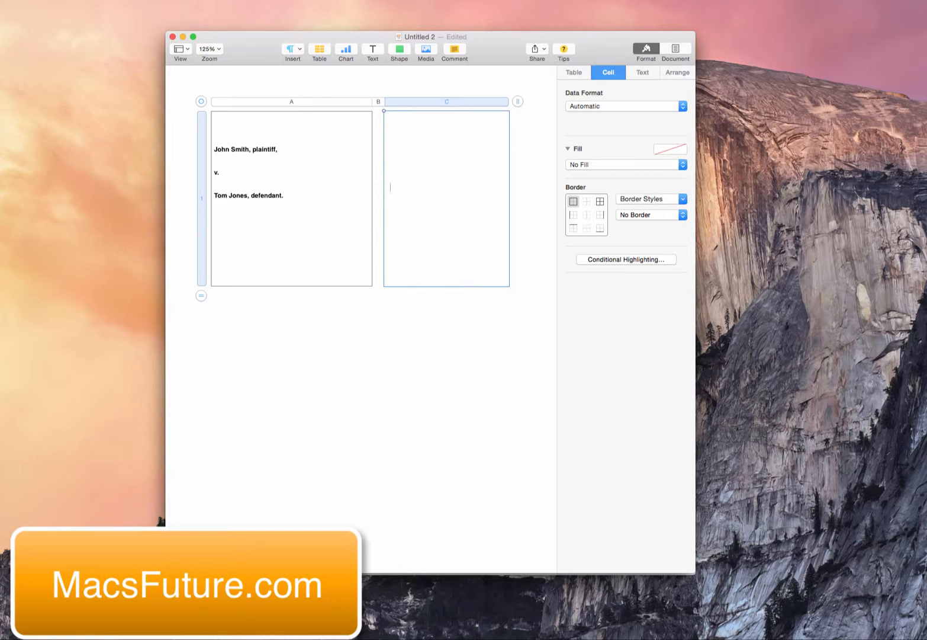
Step: Enter the docket line '014 Civ. 2004 (Bart, J.)' in the right cell, fixing a mistyped digit
text(99=)
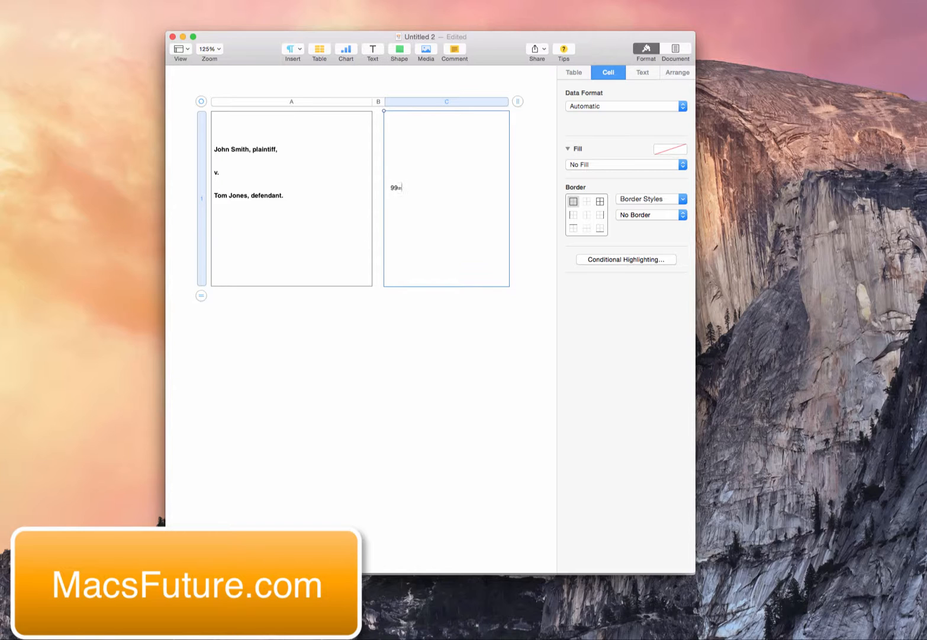
key(Backspace)
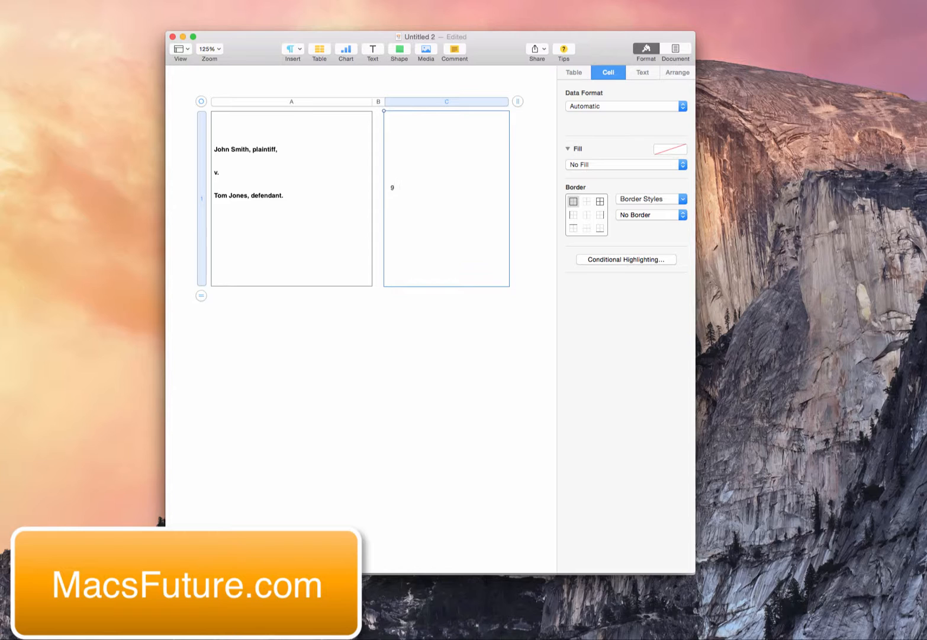
text(014 Ci)
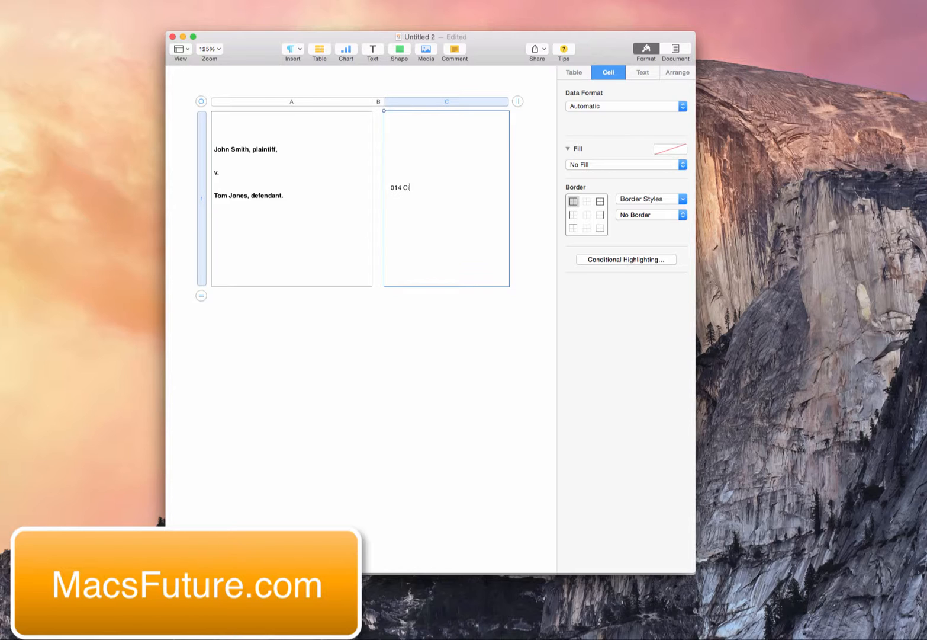
text(v. 2004 ()
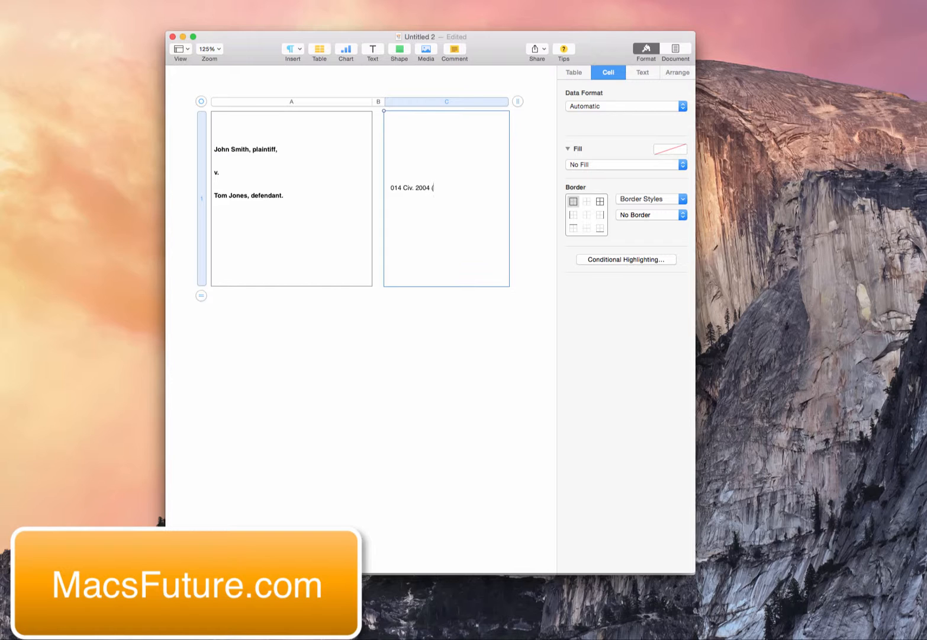
text(Bart, J.))
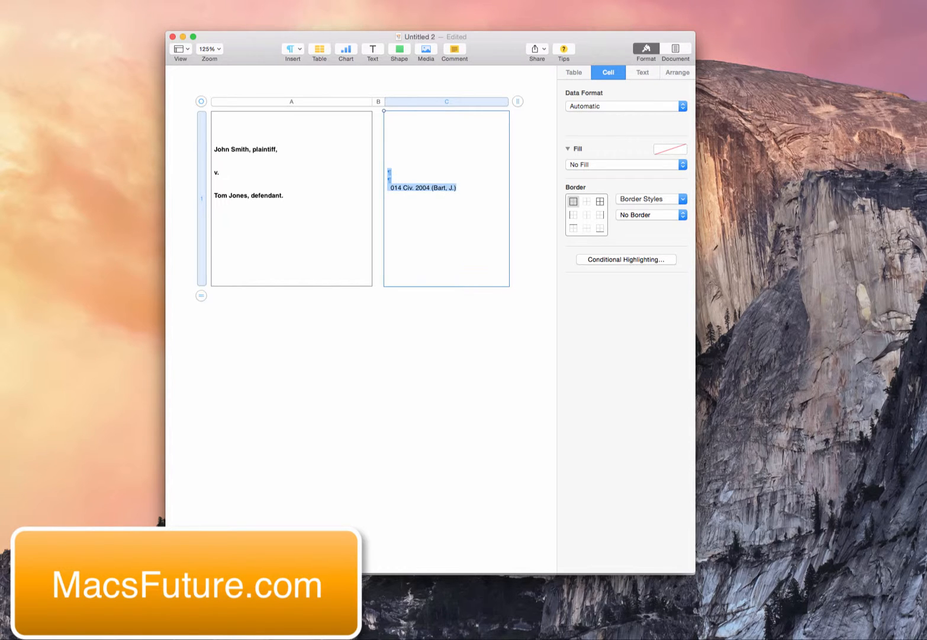
mouse_move(635, 118)
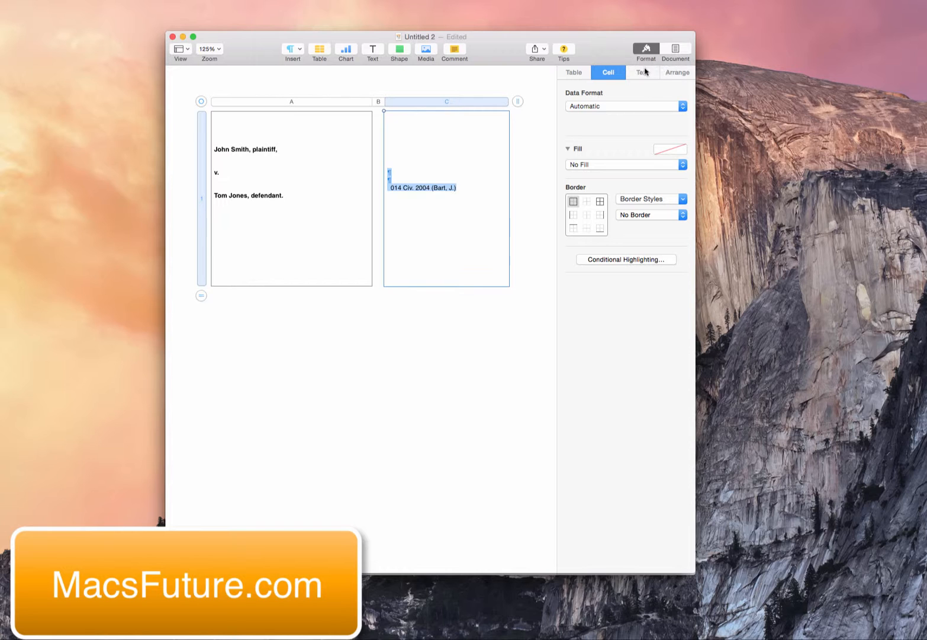
Step: Select the party names in the left cell from the Format Text pane to adjust their spacing
click(642, 72)
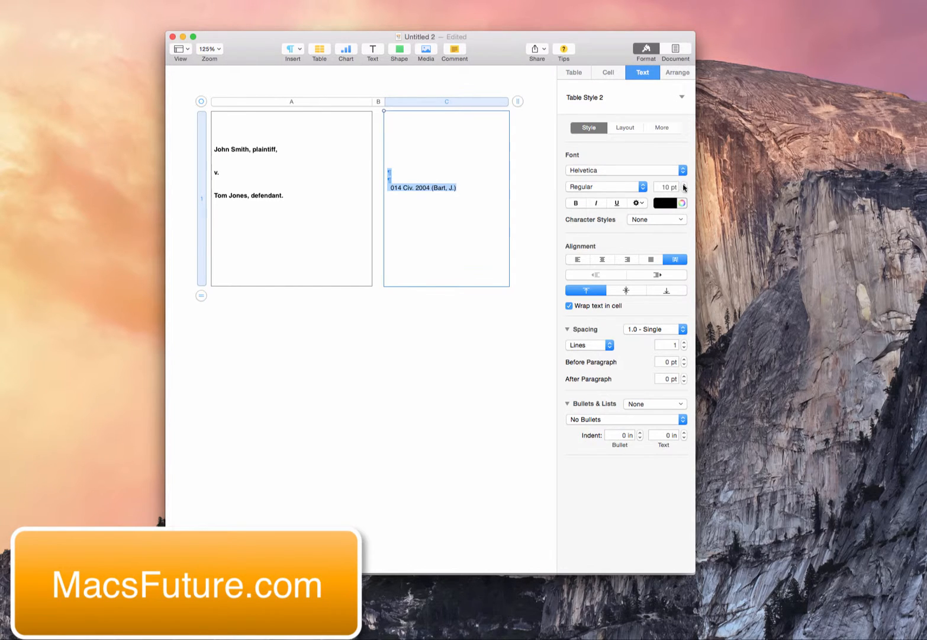
click(683, 185)
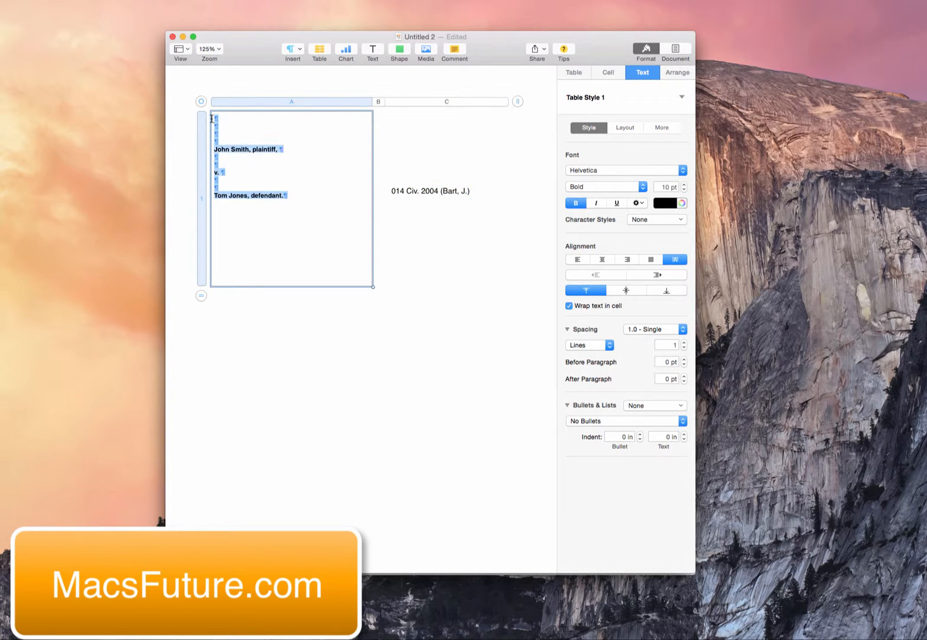
click(684, 184)
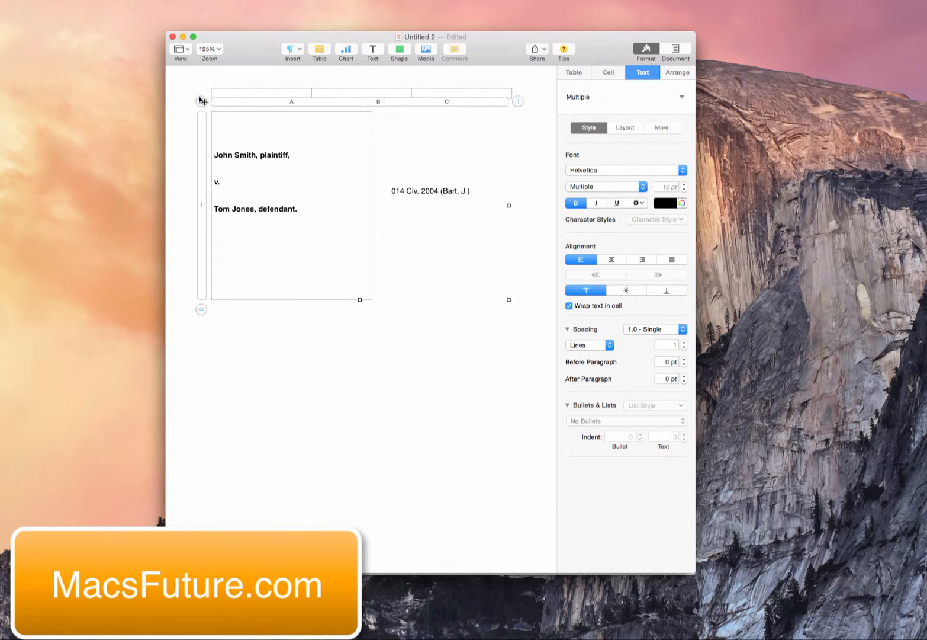
Step: Select then deselect the caption table and bring up a blank body-text page via the context menu
click(291, 102)
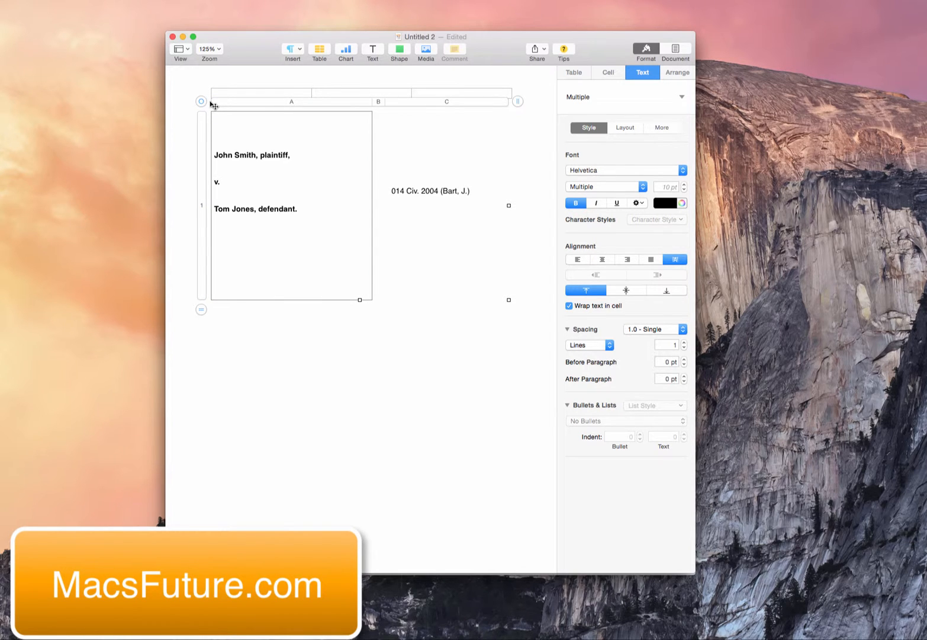
click(414, 385)
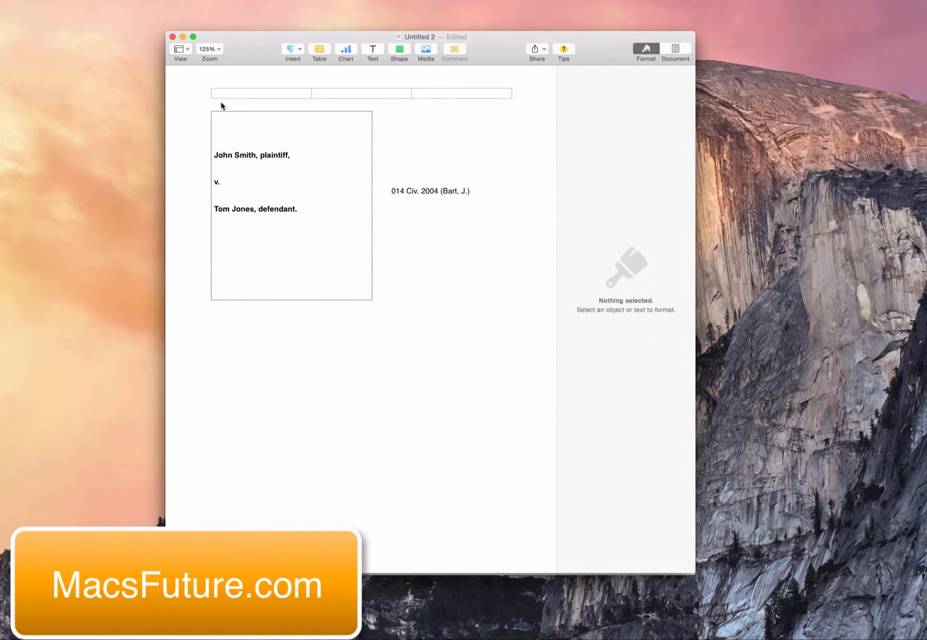
right_click(221, 107)
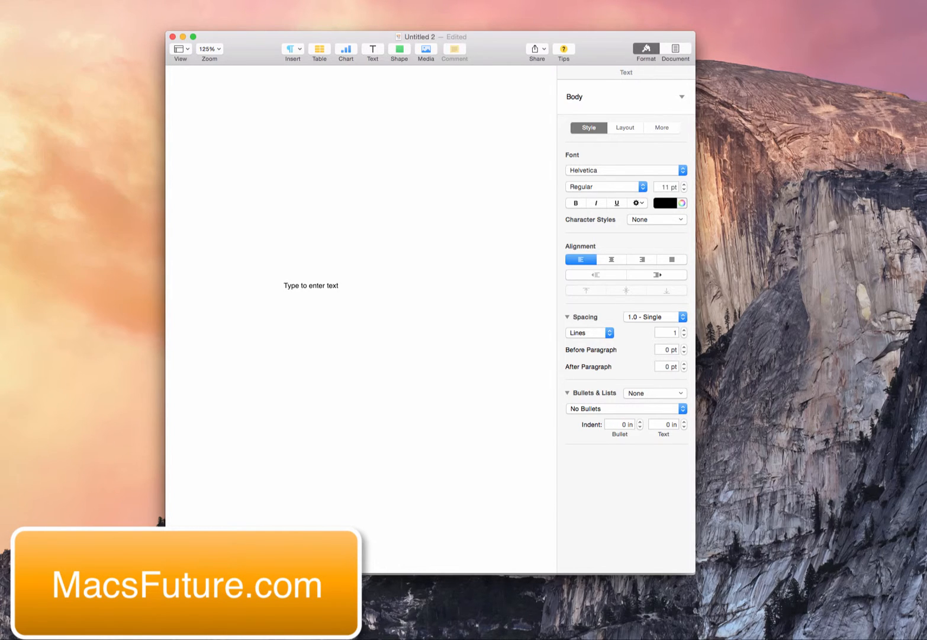
Step: Return to the finished caption document and inspect the court header row cells' border settings
click(320, 50)
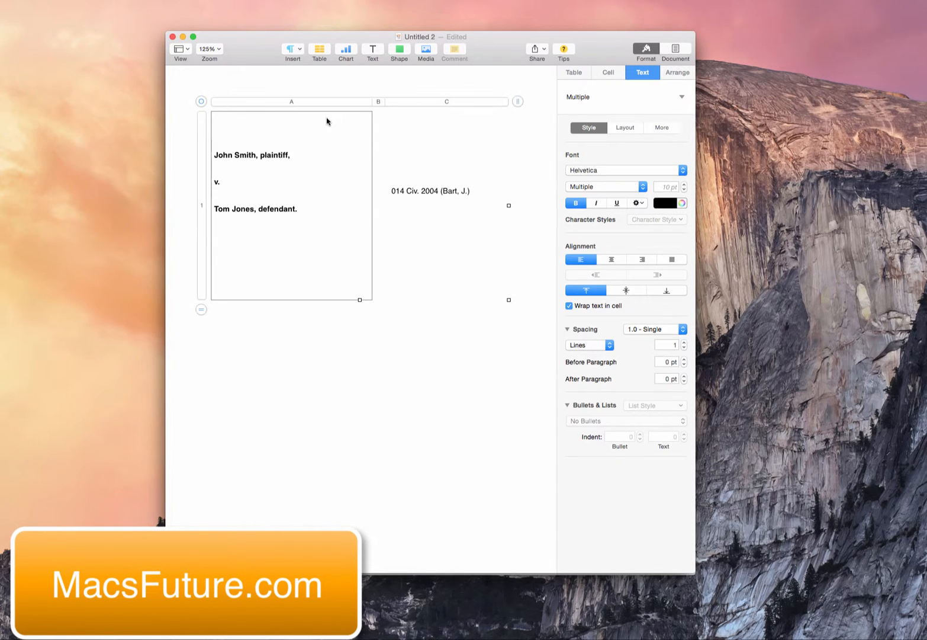
click(291, 102)
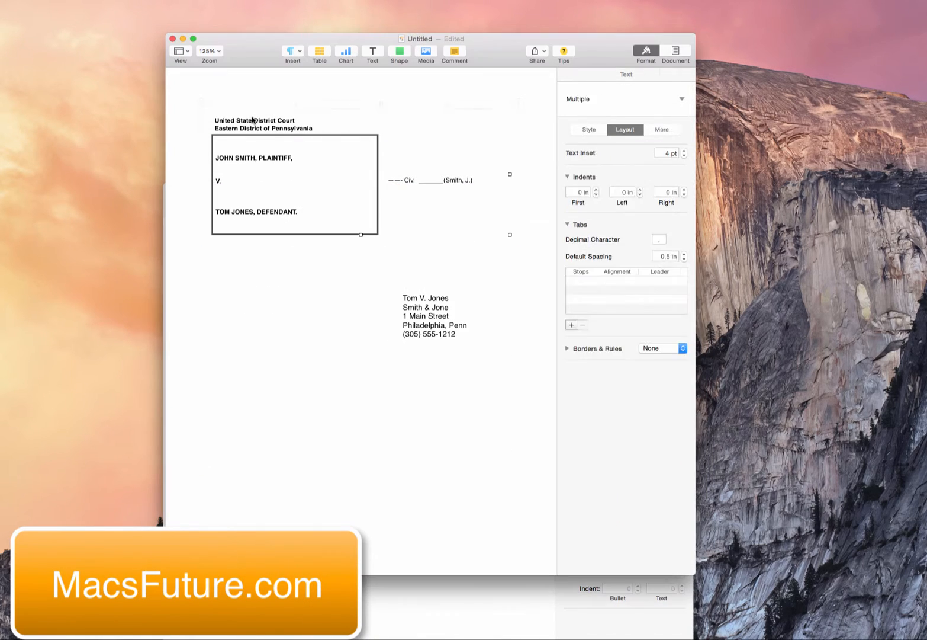
click(294, 125)
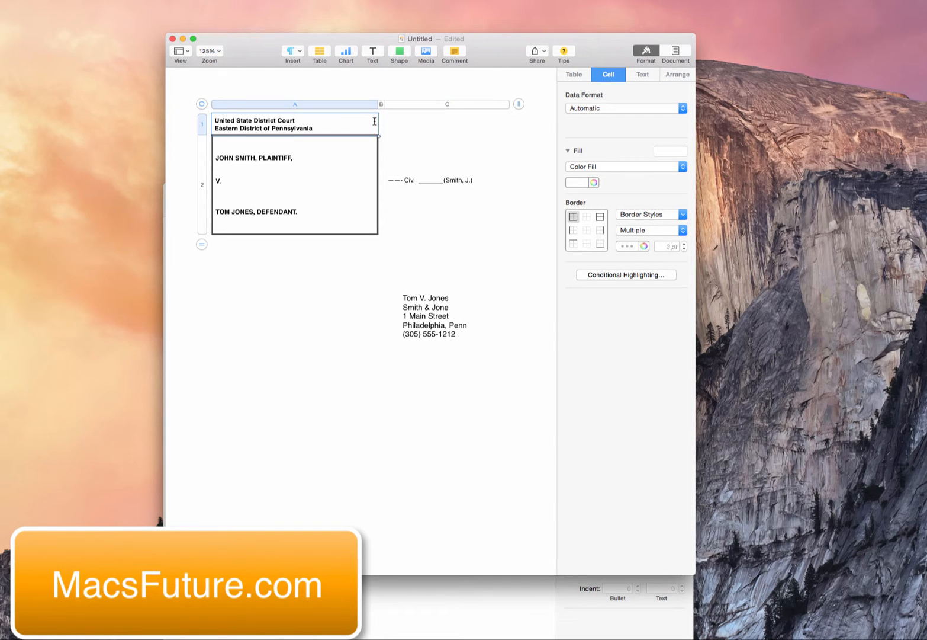
click(447, 123)
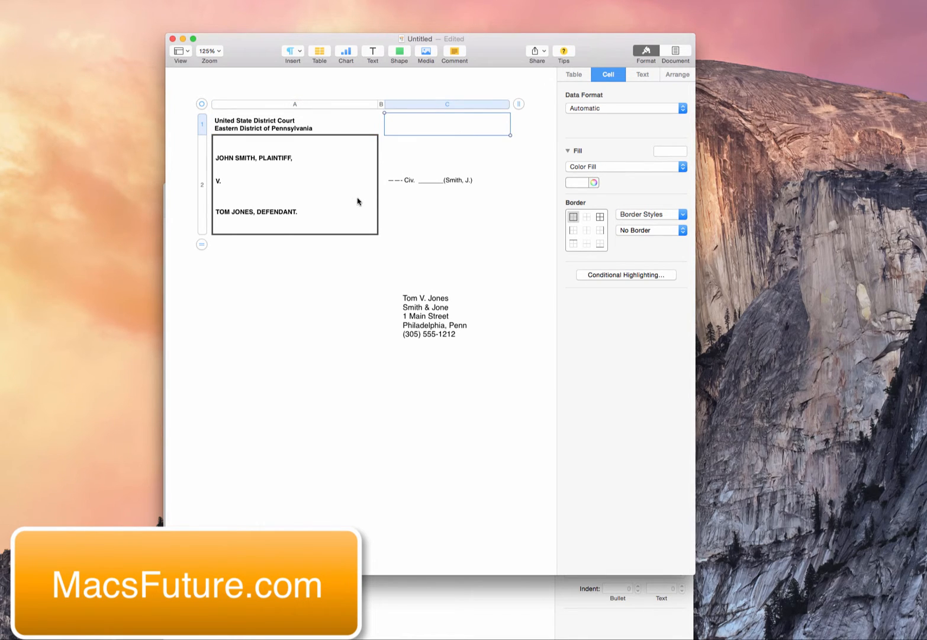
click(426, 316)
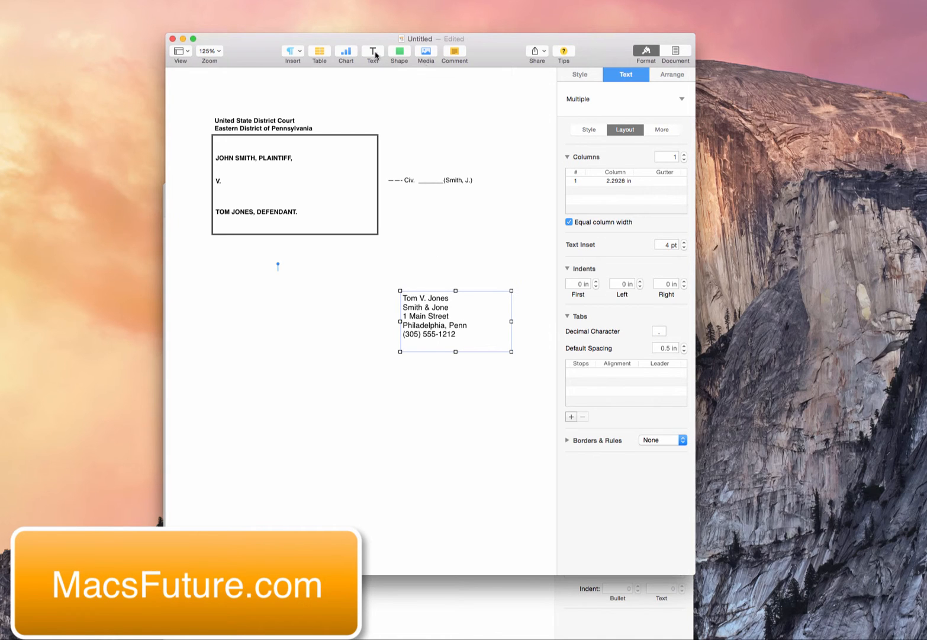
mouse_move(448, 329)
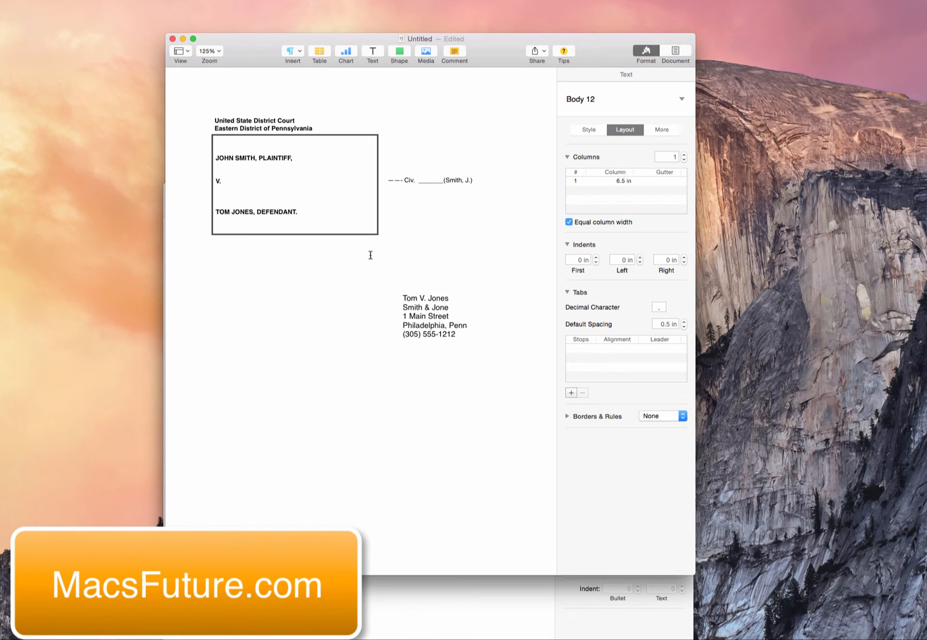
click(212, 258)
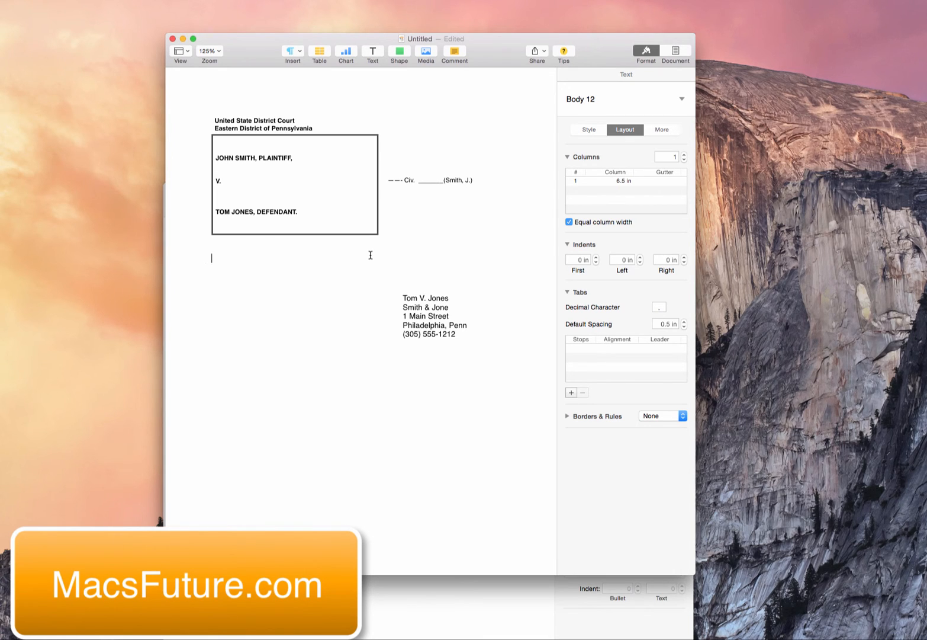